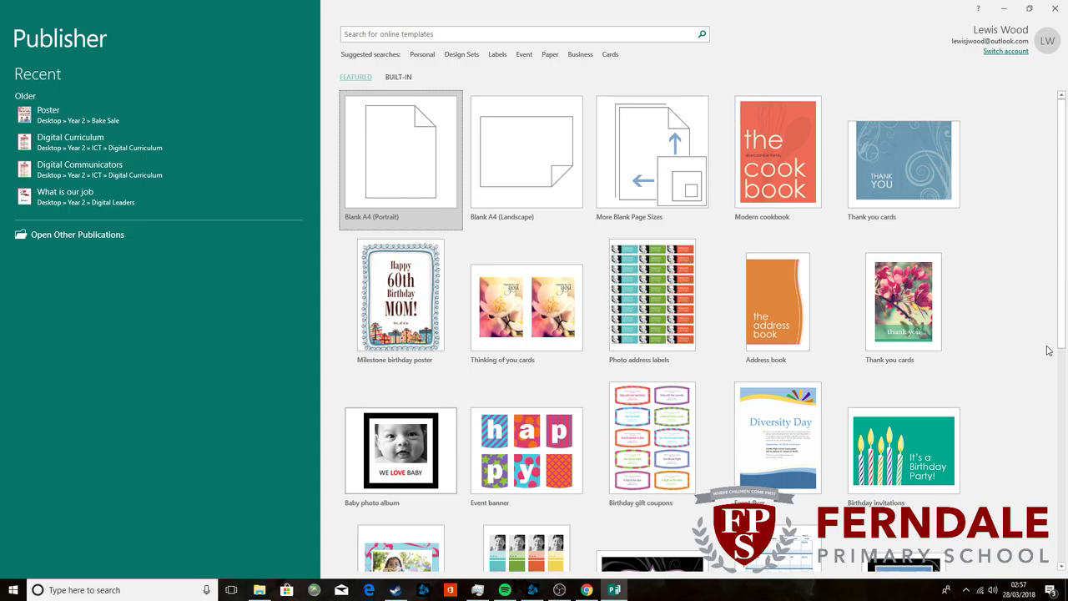
pyautogui.moveTo(783, 204)
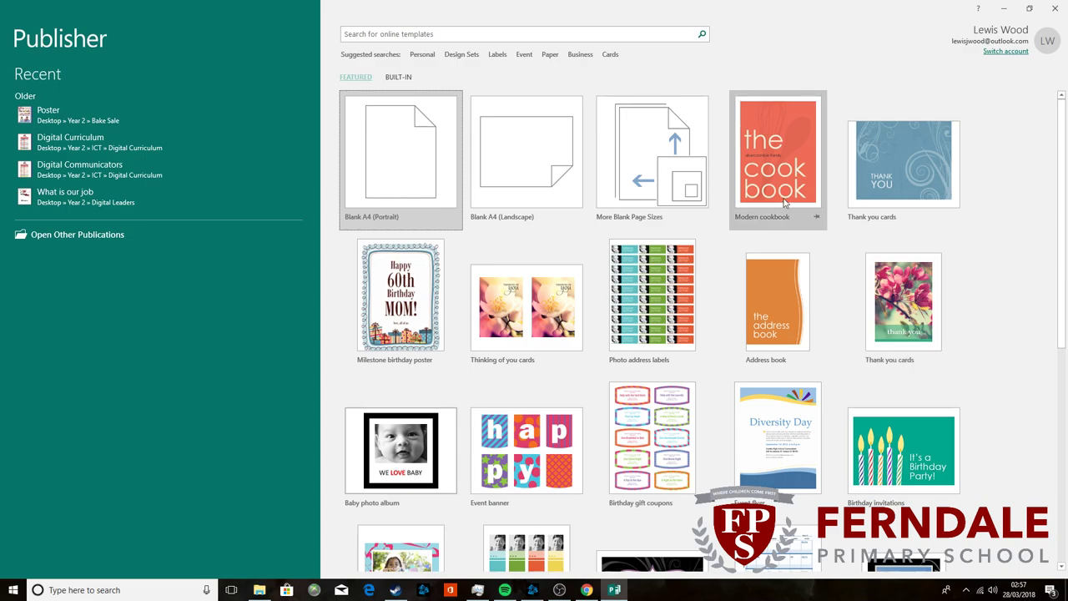
pyautogui.moveTo(487, 163)
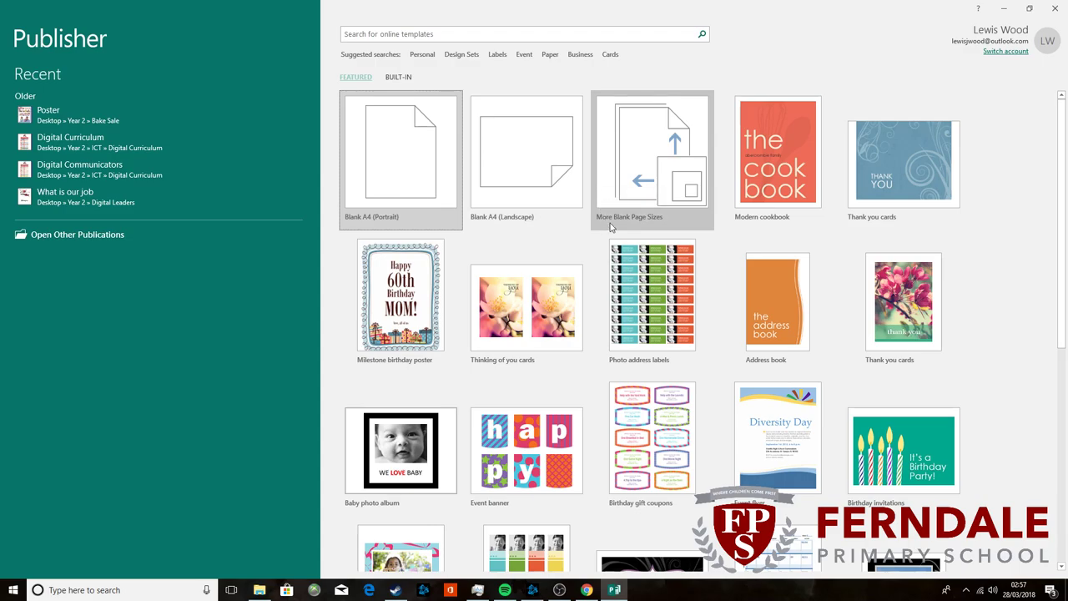
pyautogui.moveTo(651, 225)
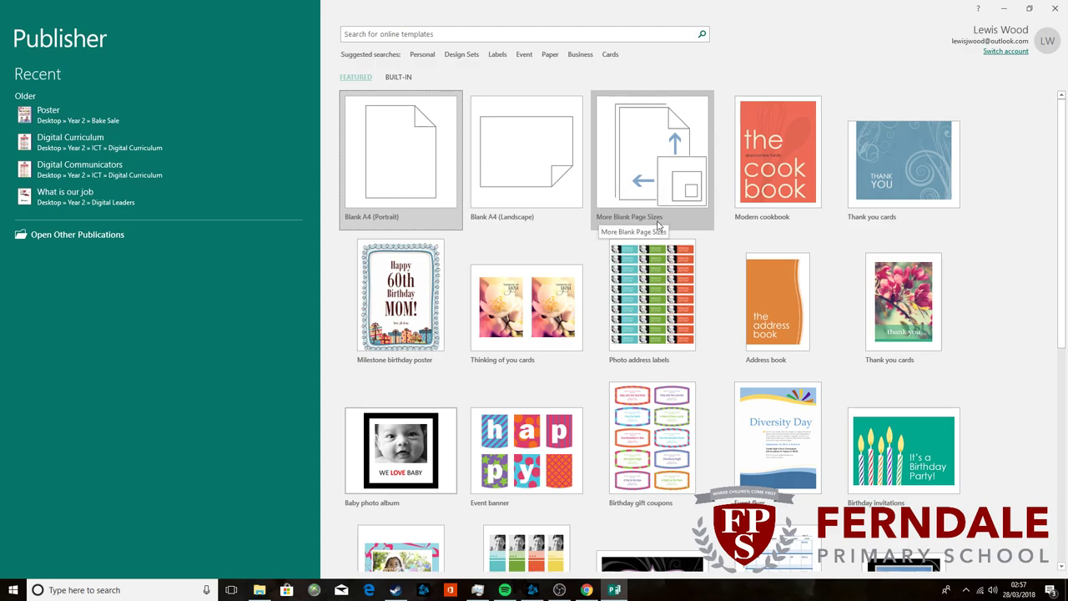
# Step: Define a new custom blank page size of 230 cm width by 150 cm height
pyautogui.click(651, 152)
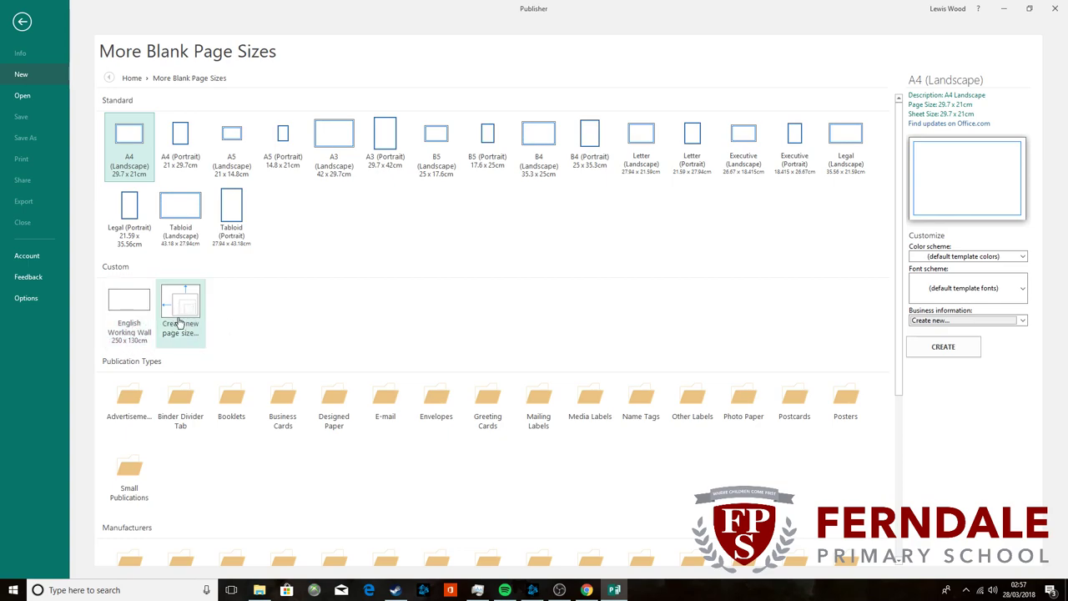
pyautogui.click(180, 314)
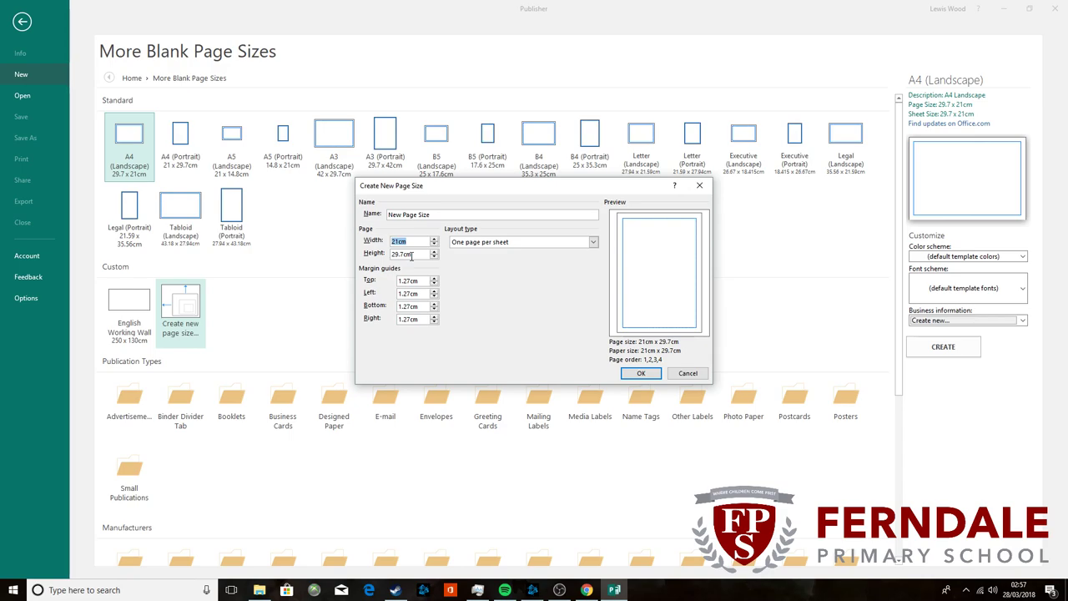
pyautogui.write('230')
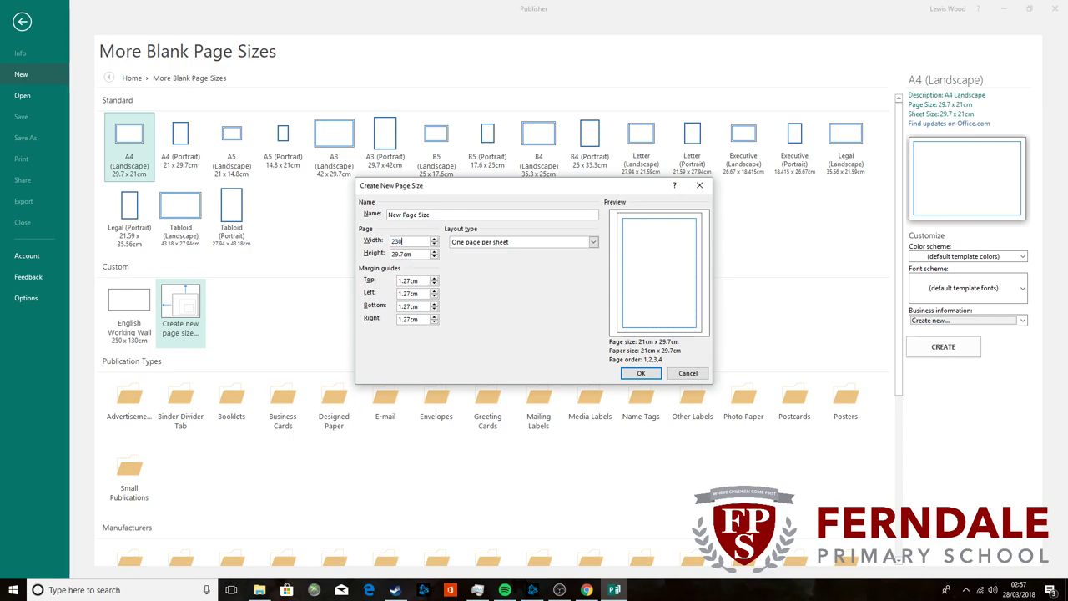
pyautogui.write('150cm')
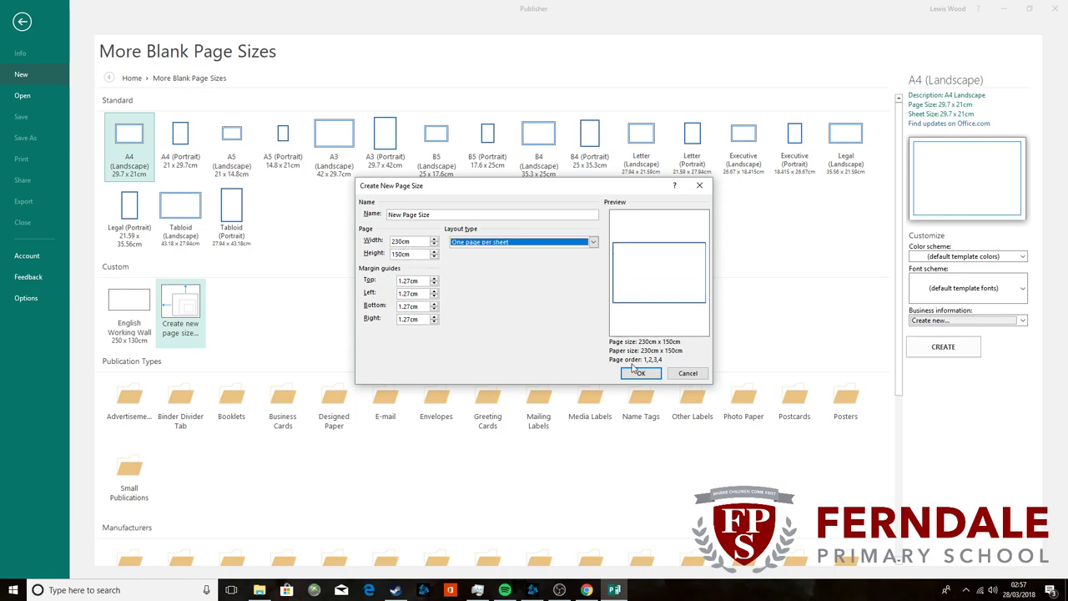
pyautogui.click(640, 374)
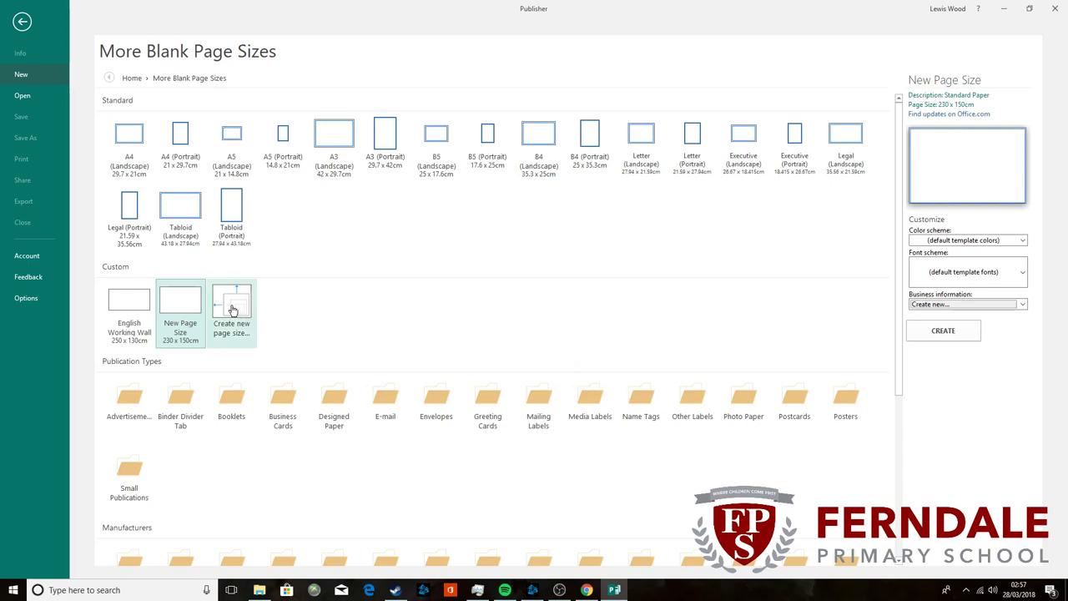
# Step: Edit the New Page Size entry so its name reads Maths Working Wall, then select it
pyautogui.rightClick(181, 309)
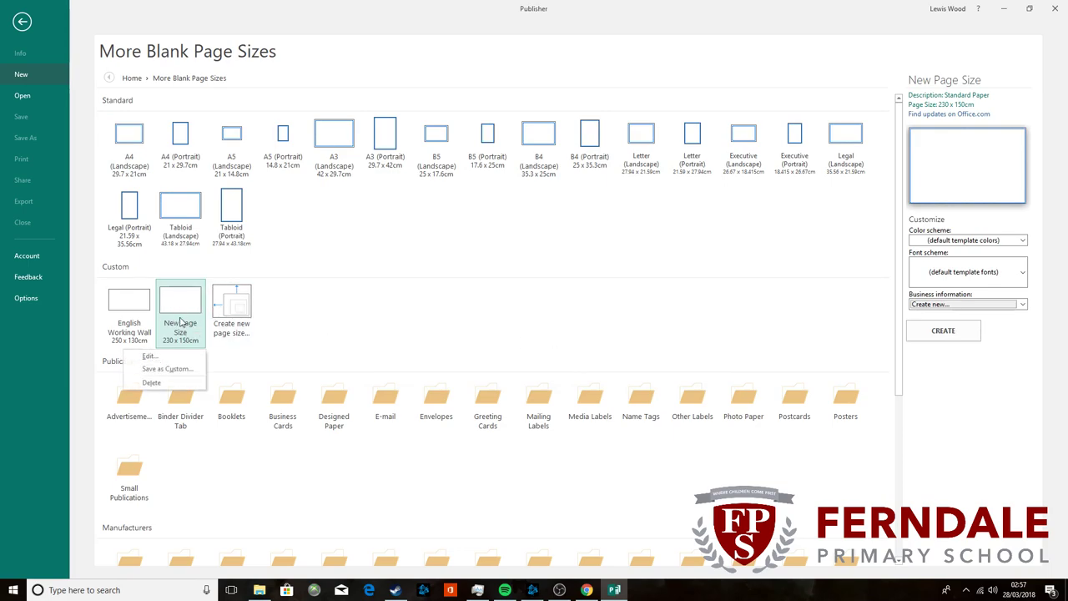
pyautogui.click(150, 356)
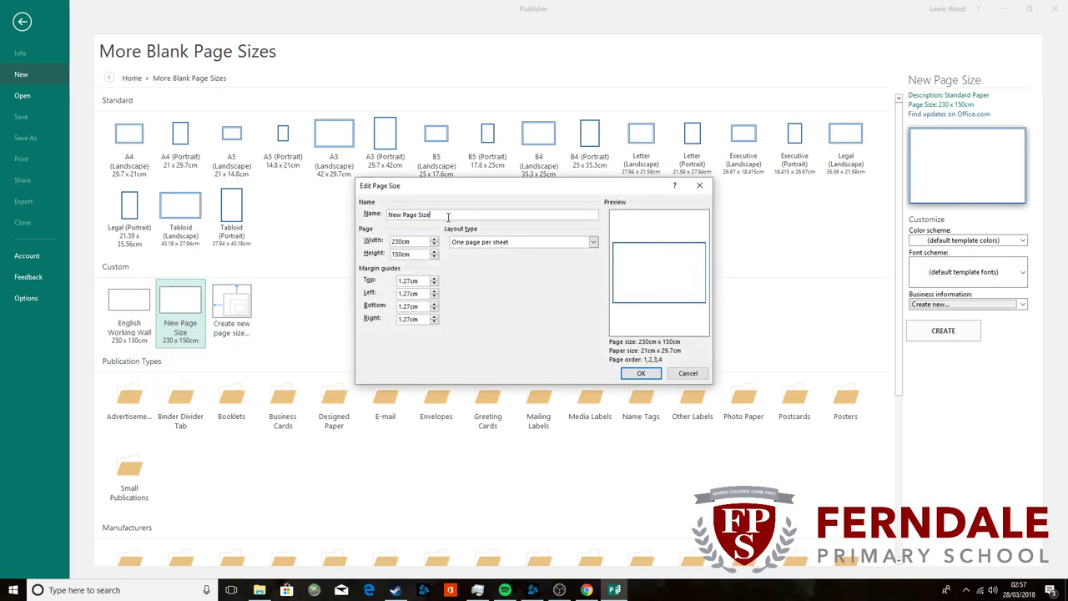
pyautogui.write('Maths Working Wall')
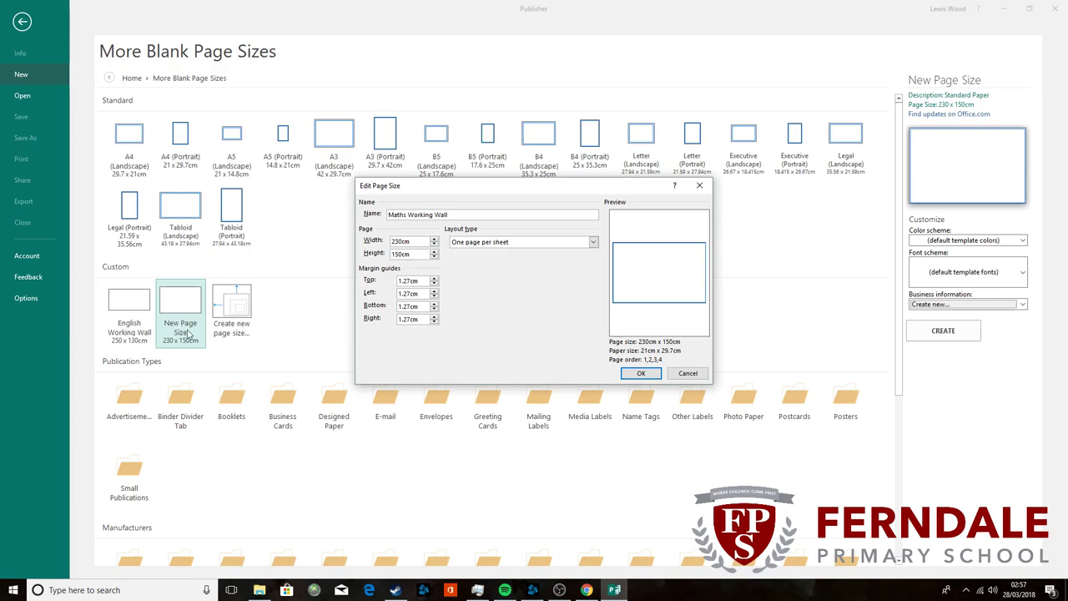
pyautogui.click(641, 374)
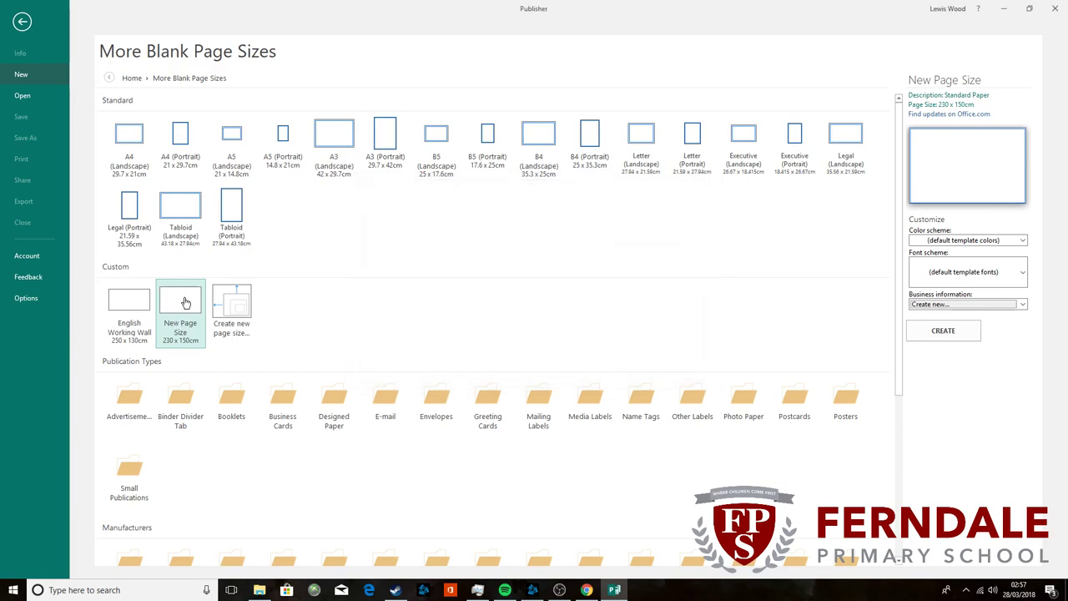
pyautogui.rightClick(180, 309)
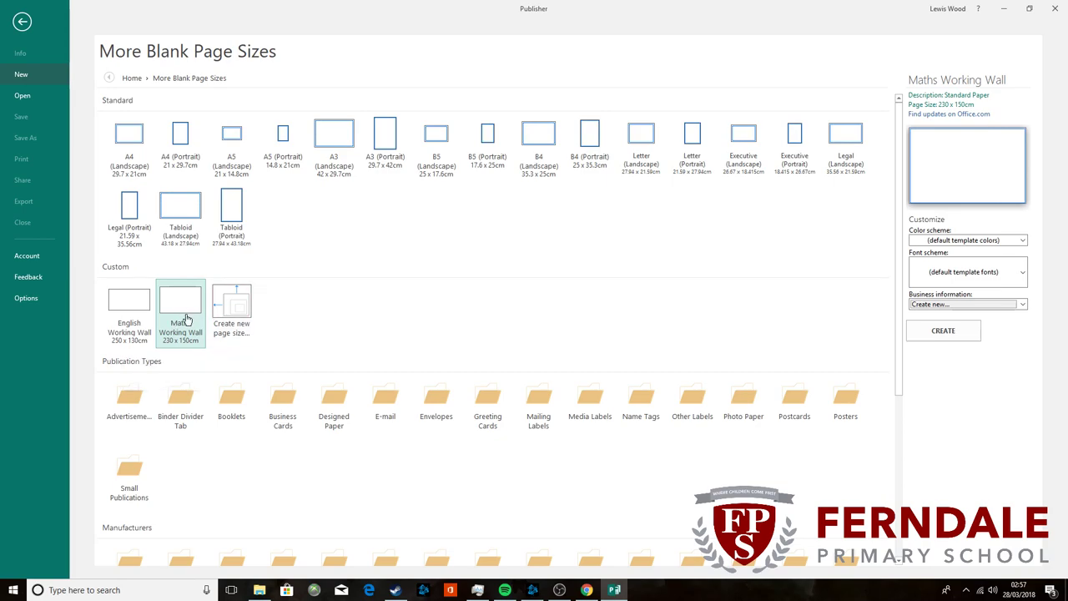
# Step: Create a blank publication from the selected Maths Working Wall size
pyautogui.click(943, 331)
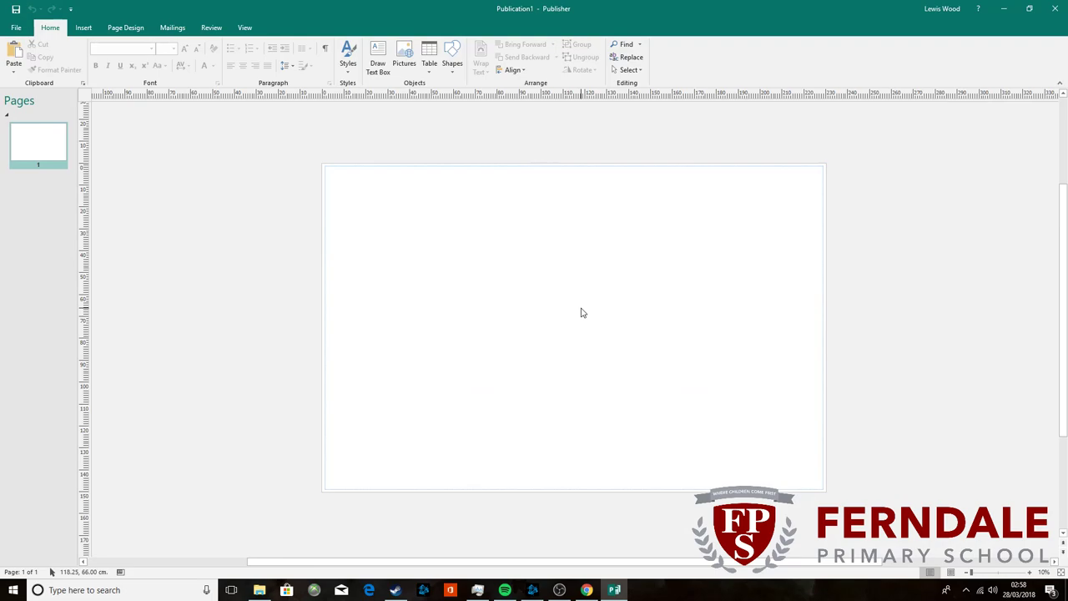
pyautogui.moveTo(582, 325)
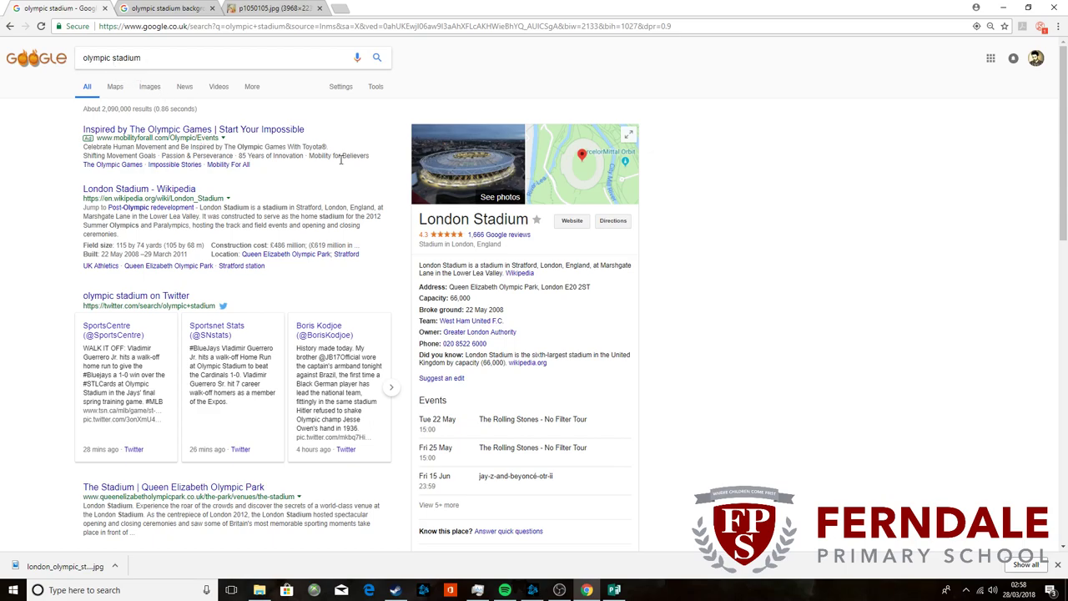
pyautogui.moveTo(257, 237)
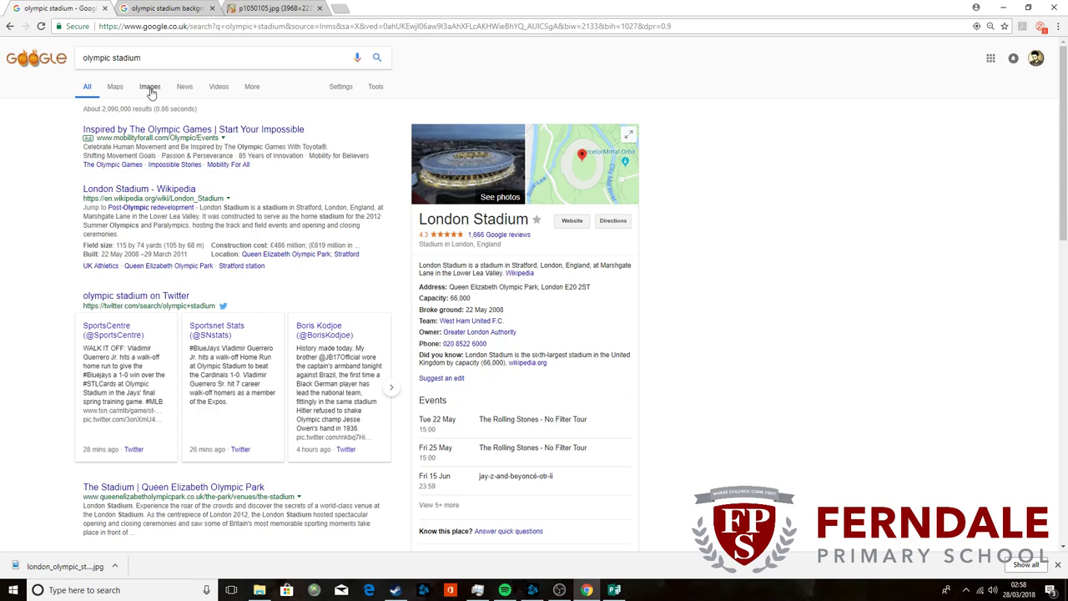
# Step: Switch the olympic stadium search to Google image results
pyautogui.click(150, 87)
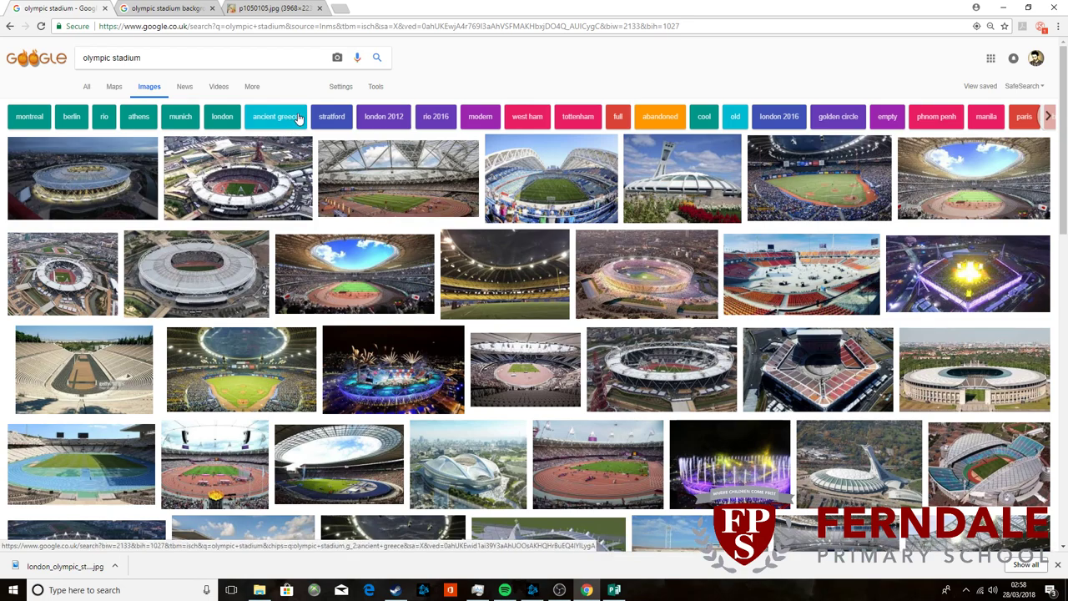
pyautogui.moveTo(374, 74)
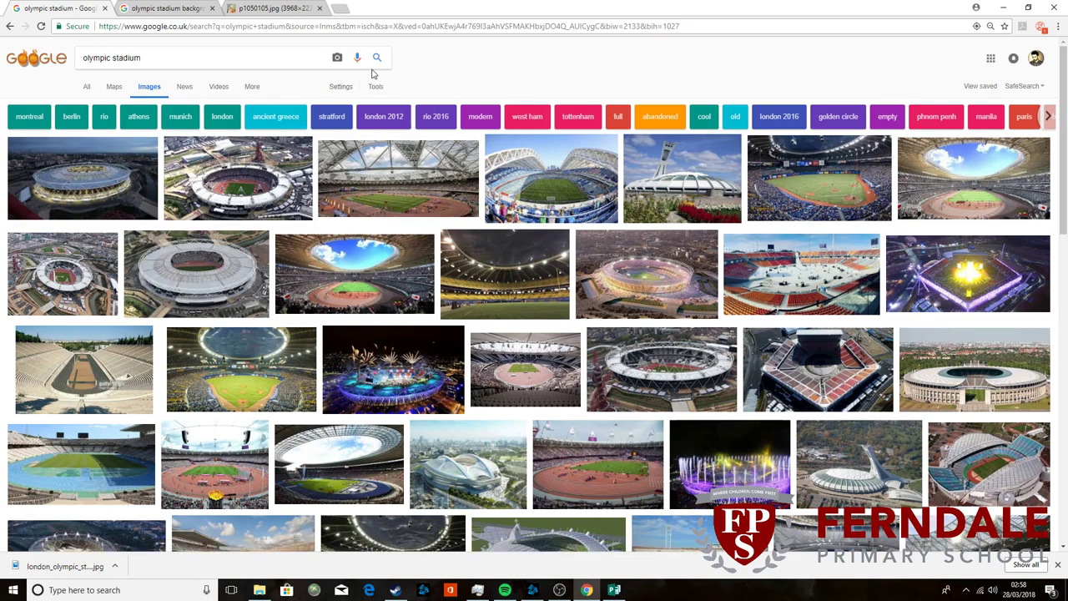
# Step: Filter the image results by size to show only pictures larger than 4 MP
pyautogui.click(374, 87)
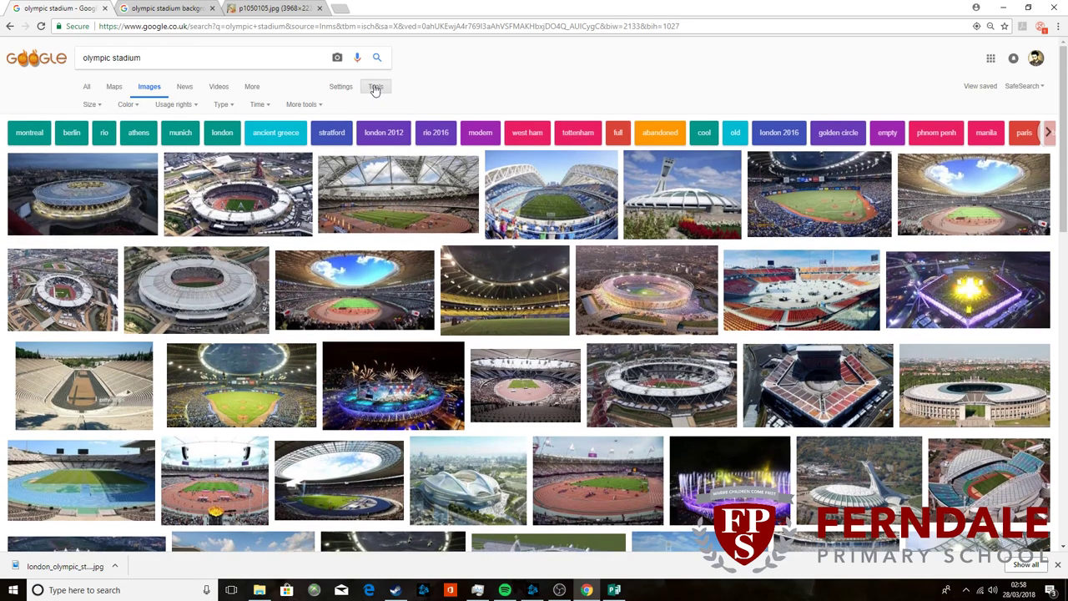
pyautogui.click(90, 104)
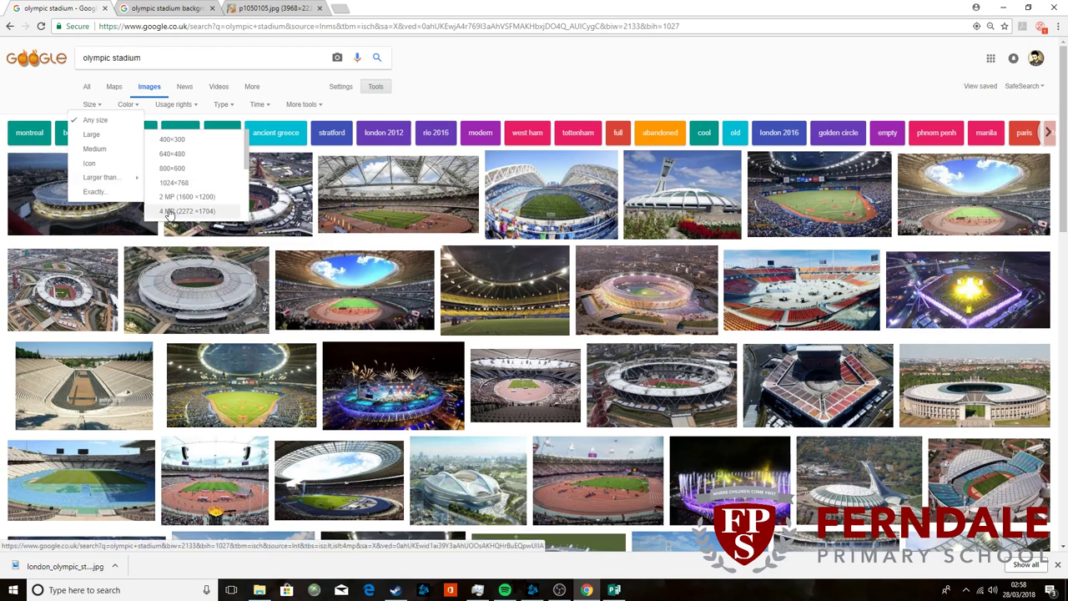
pyautogui.click(181, 210)
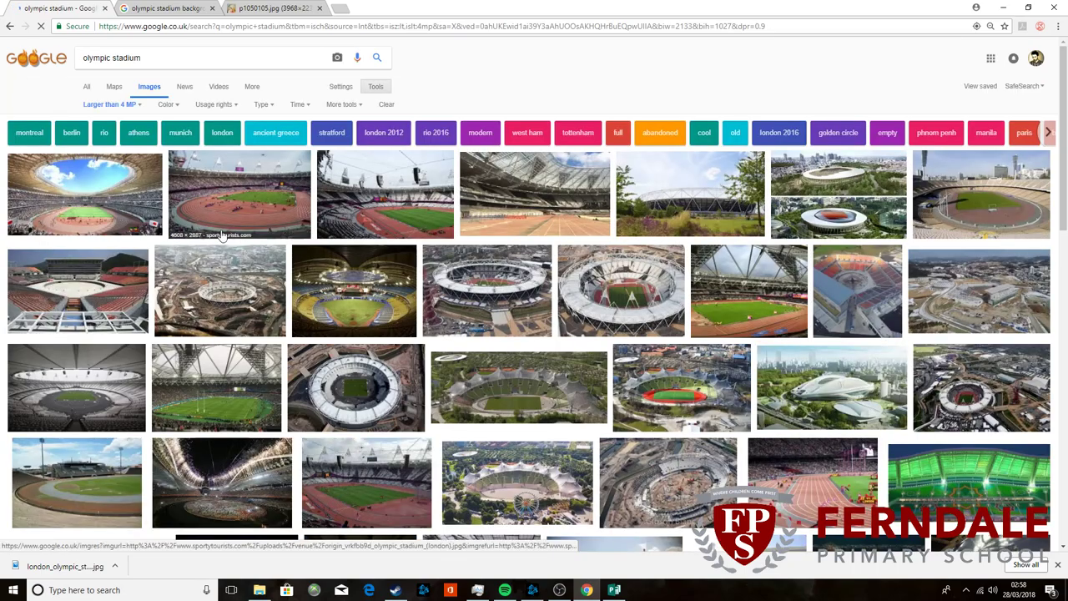
pyautogui.scroll(-3)
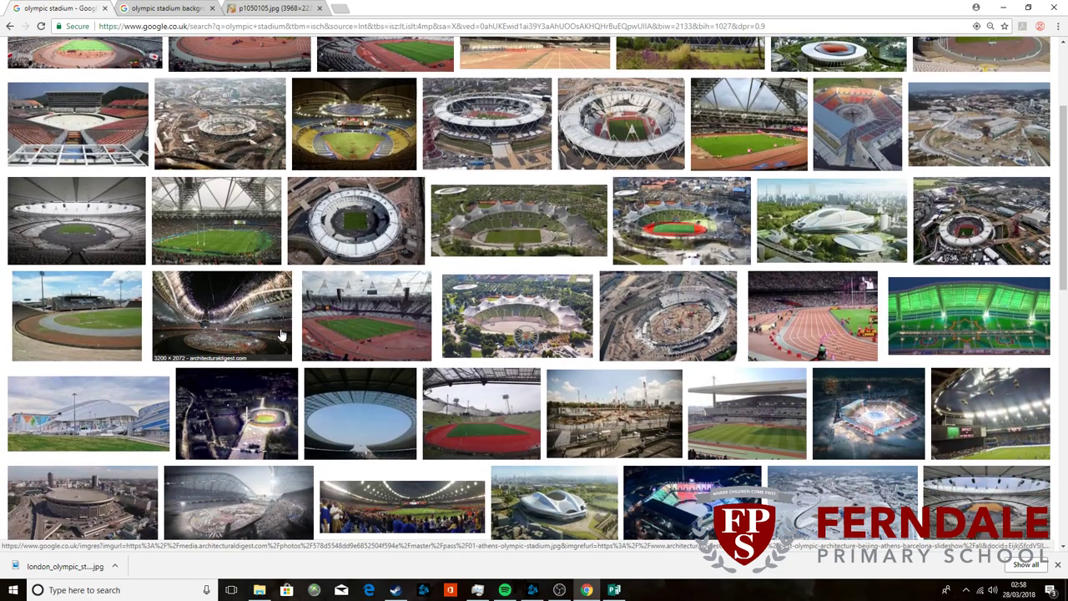
pyautogui.scroll(-3)
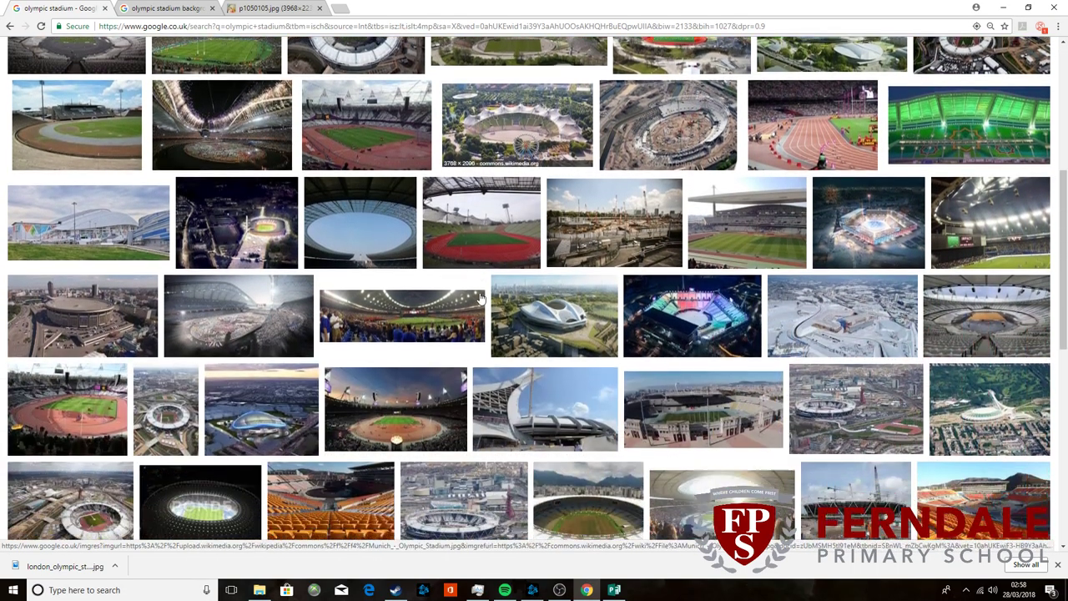
pyautogui.scroll(-3)
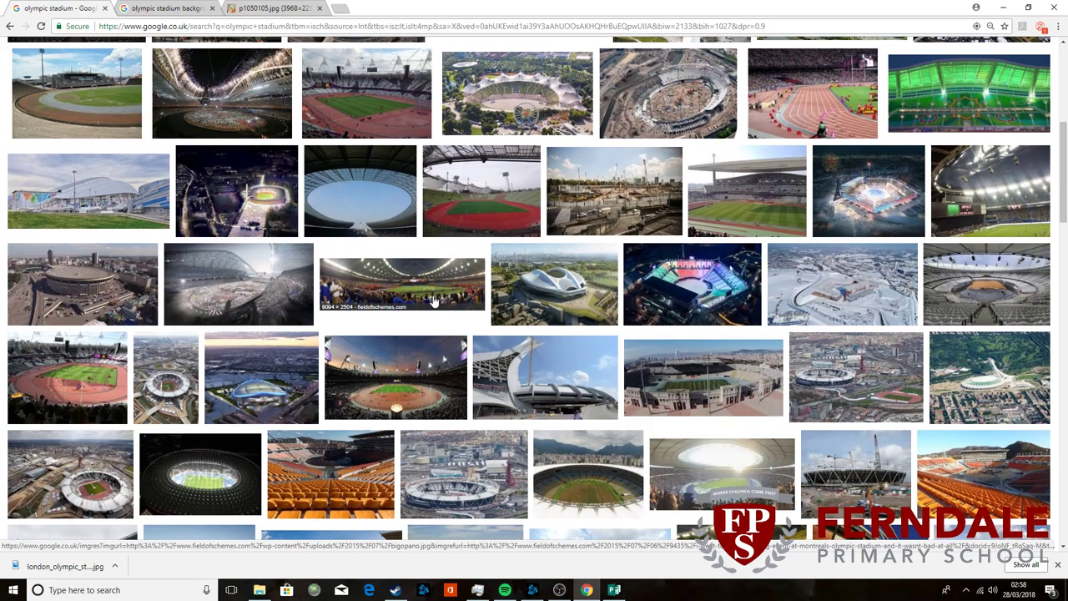
pyautogui.scroll(-3)
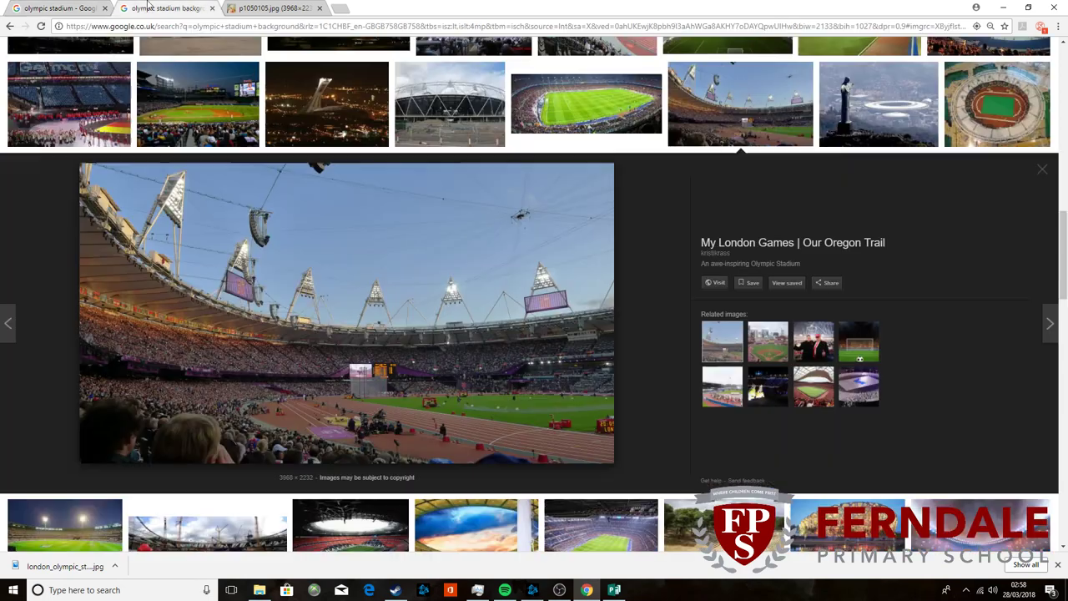
pyautogui.moveTo(439, 281)
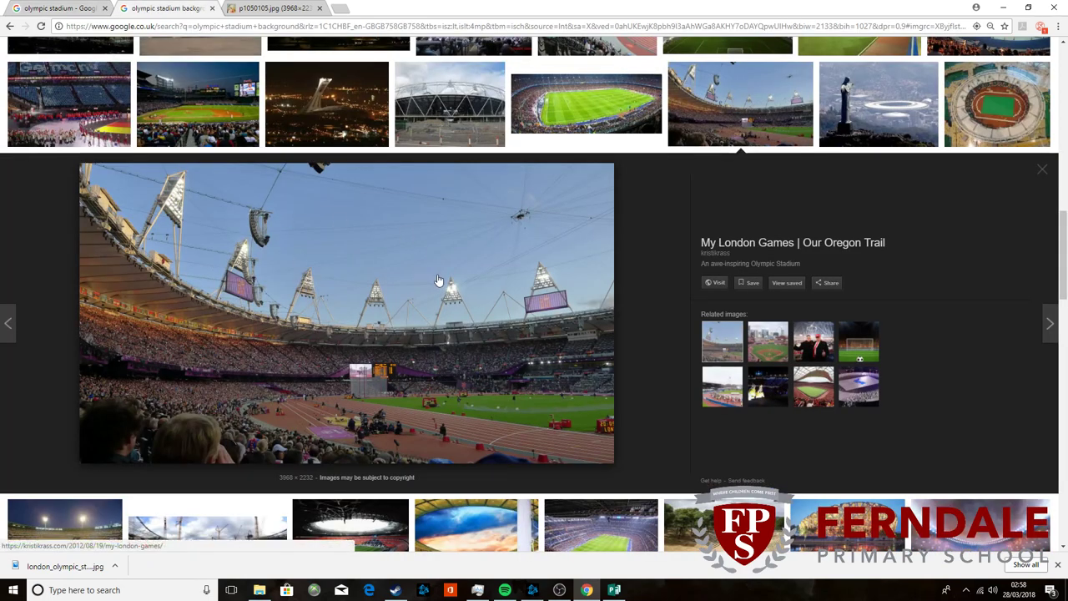
pyautogui.moveTo(394, 277)
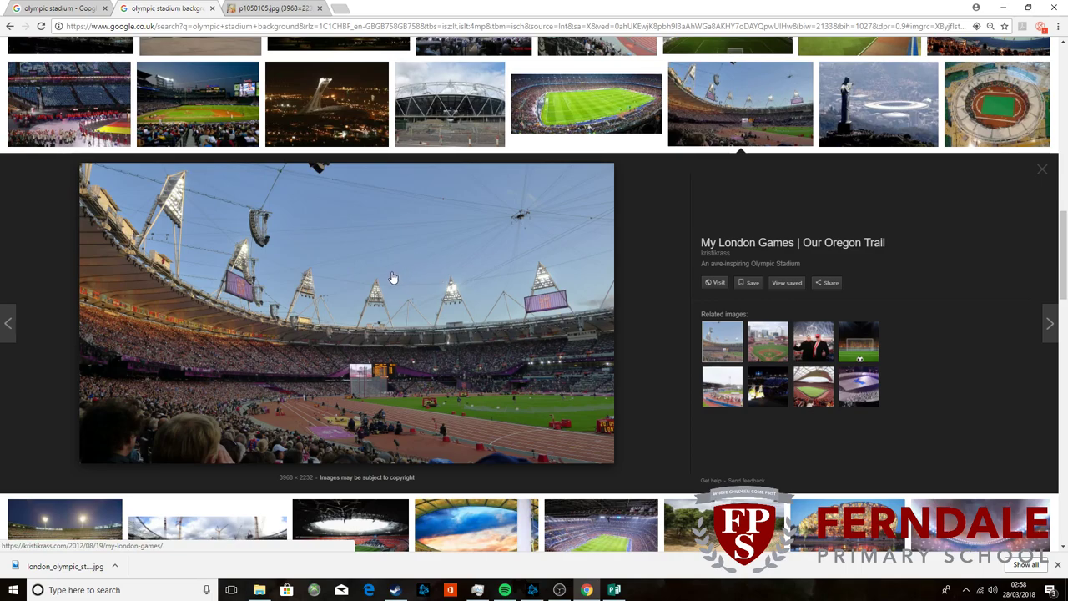
pyautogui.moveTo(807, 269)
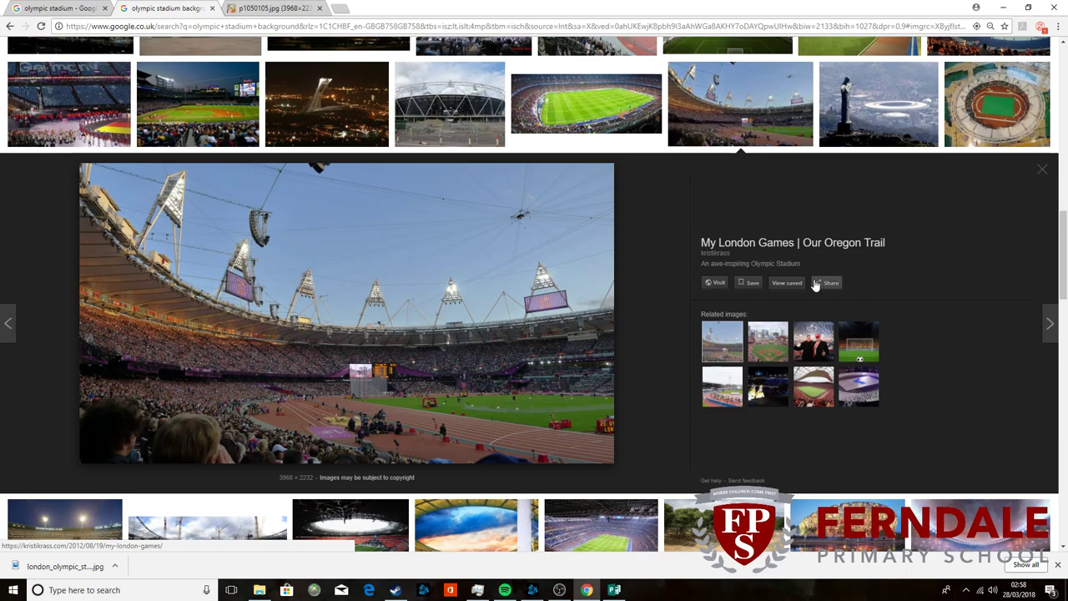
pyautogui.moveTo(409, 297)
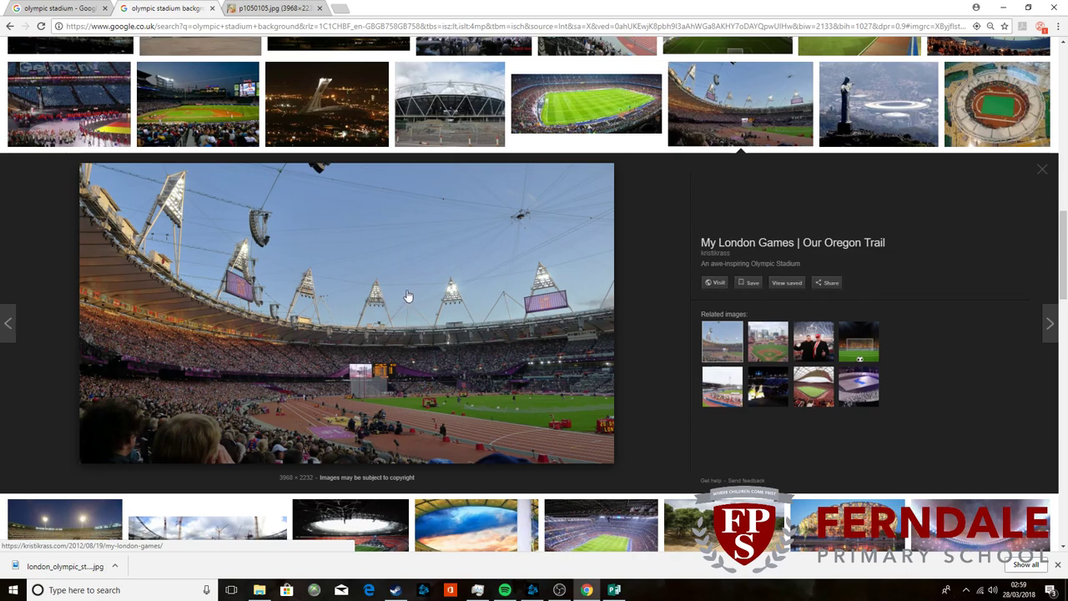
# Step: Visit the Our Oregon Trail blog page hosting the chosen stadium photo
pyautogui.click(714, 282)
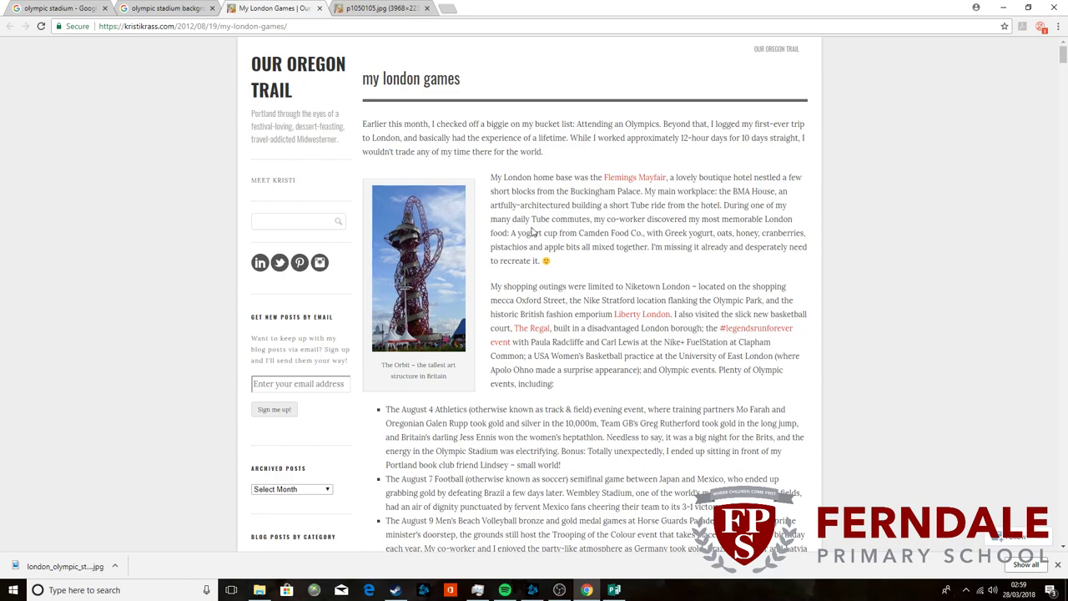
# Step: Scroll down the blog post and open the stadium photo at full size
pyautogui.scroll(-3)
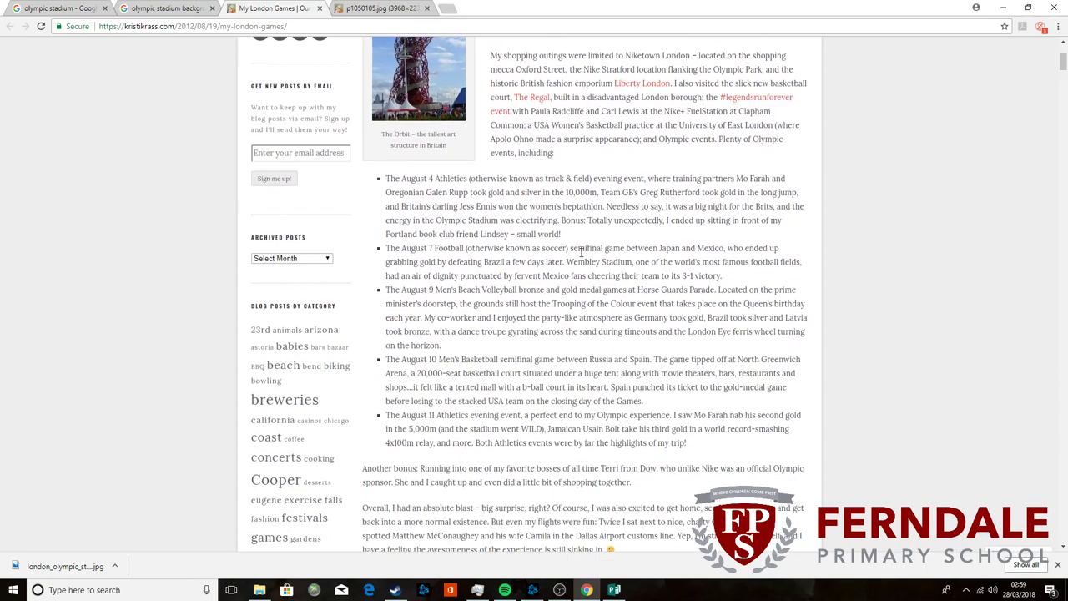
pyautogui.scroll(-3)
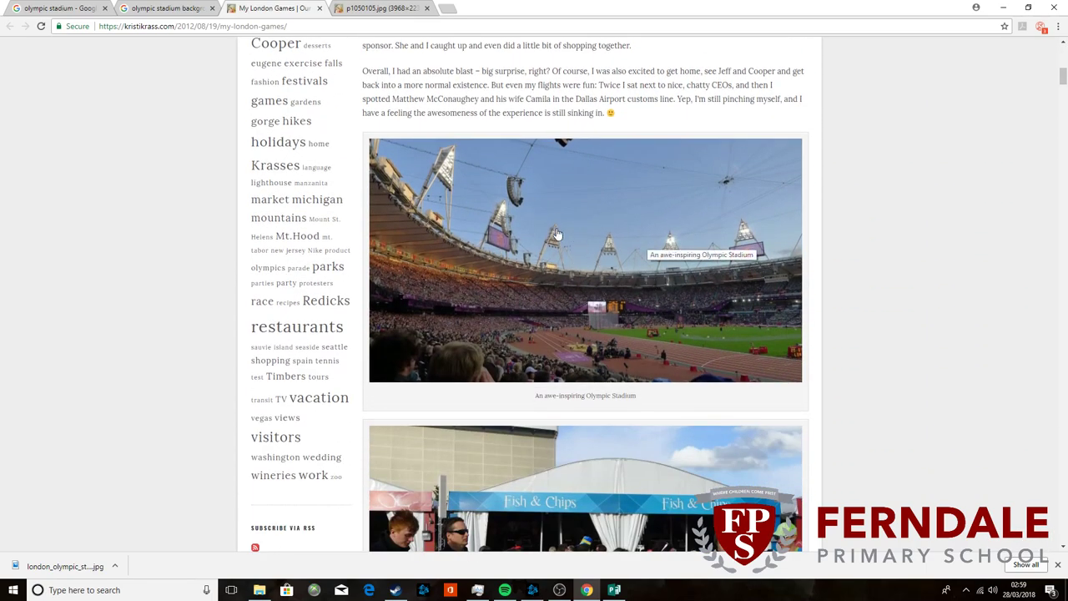
pyautogui.click(584, 260)
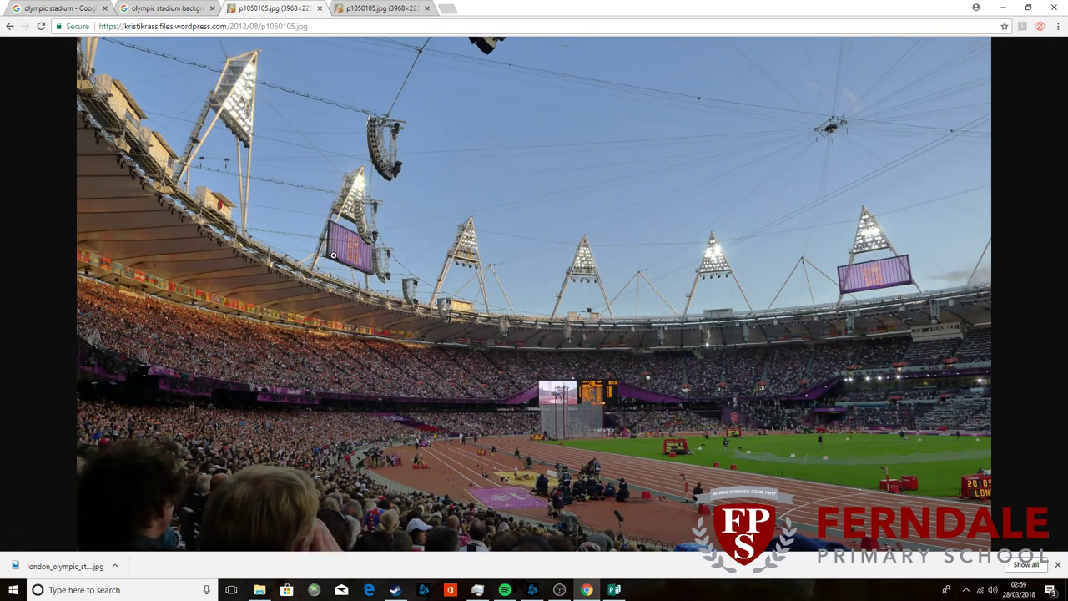
pyautogui.moveTo(350, 298)
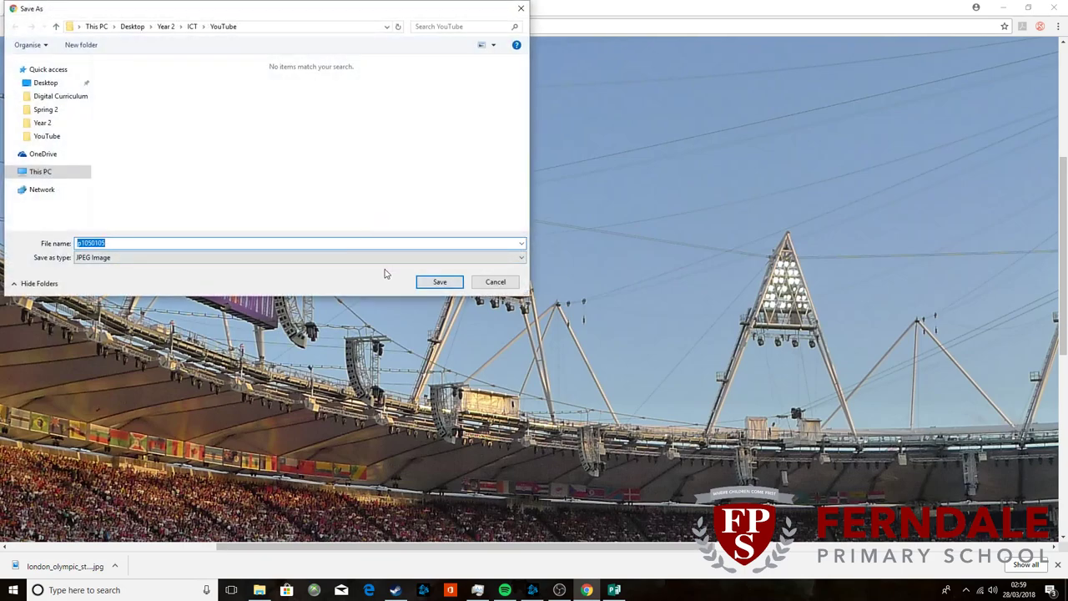
# Step: Save the photo as Maths Working Wall Background in the YouTube folder
pyautogui.write('Maths Working')
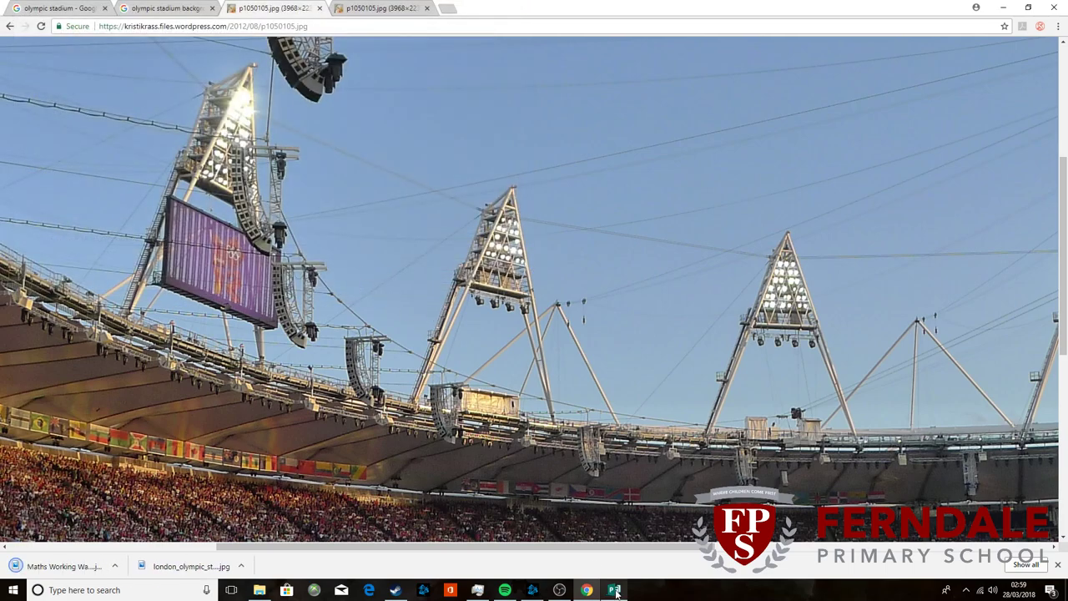
pyautogui.click(614, 591)
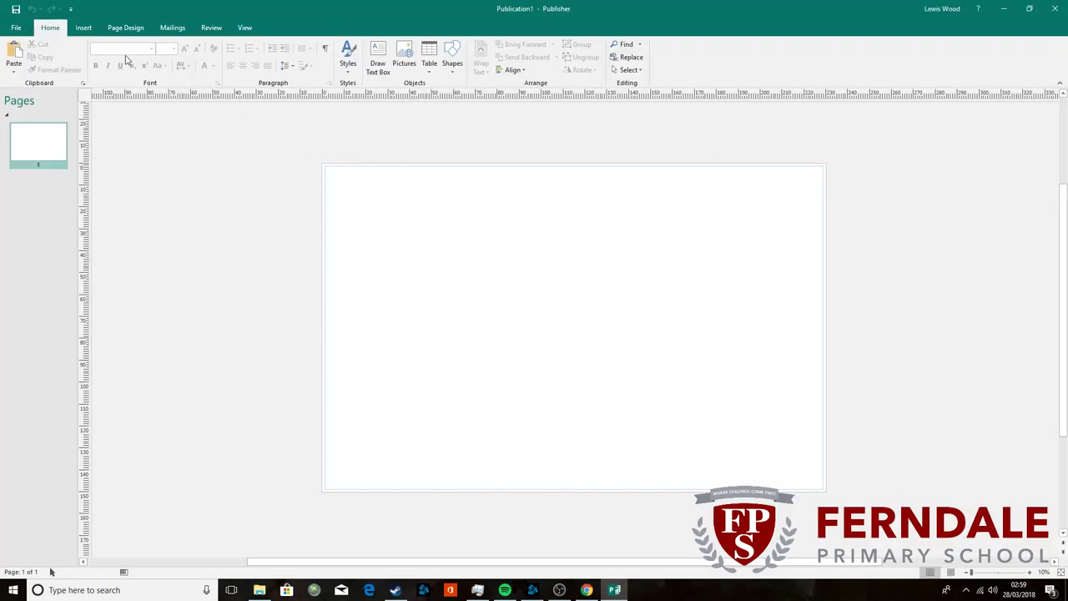
# Step: Insert the Maths Working Wall Background picture from file onto the page
pyautogui.click(84, 27)
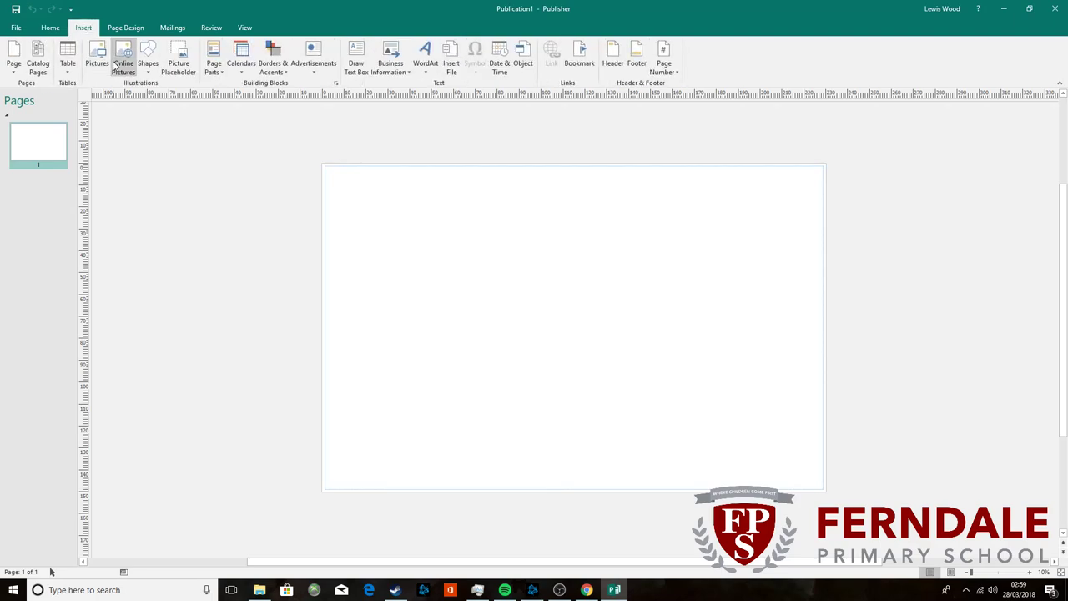
pyautogui.click(97, 54)
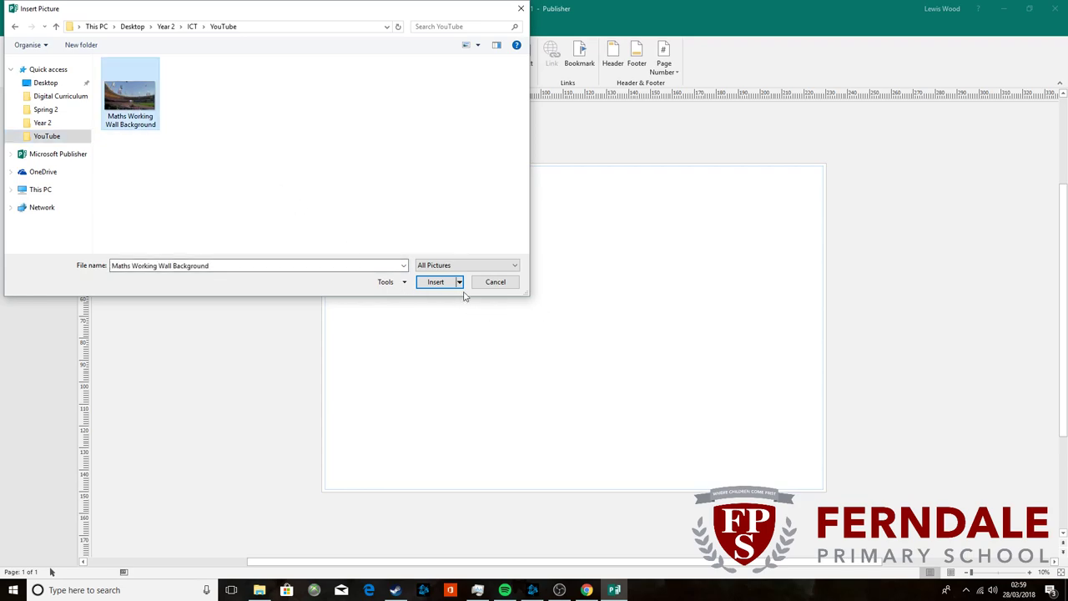
pyautogui.click(434, 280)
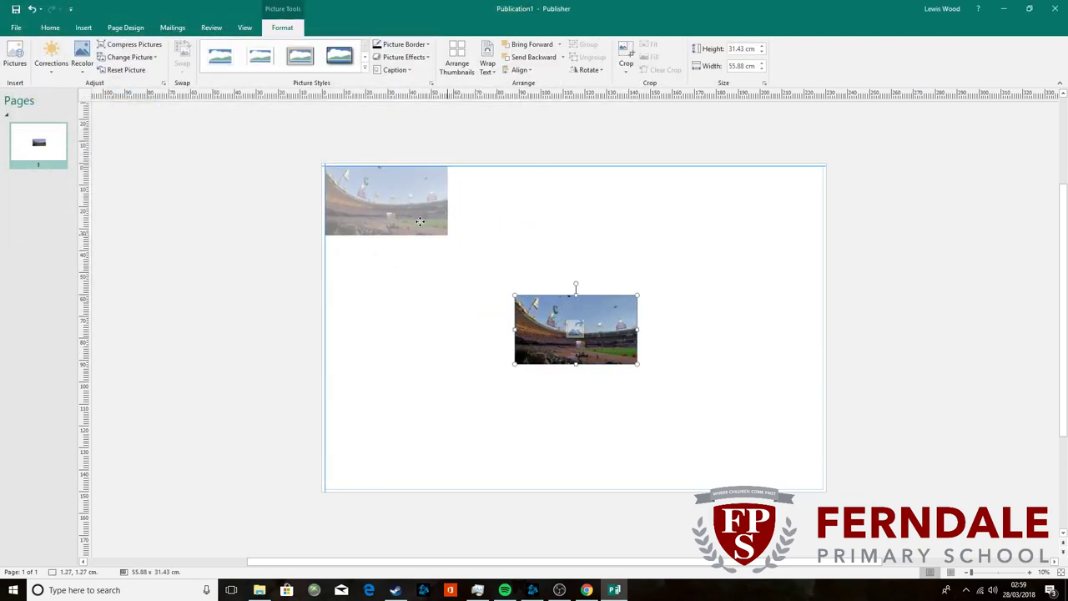
# Step: Move the photo to the top-left, enlarge it to full page height and crop its right overhang
pyautogui.moveTo(576, 331); pyautogui.dragTo(384, 200)
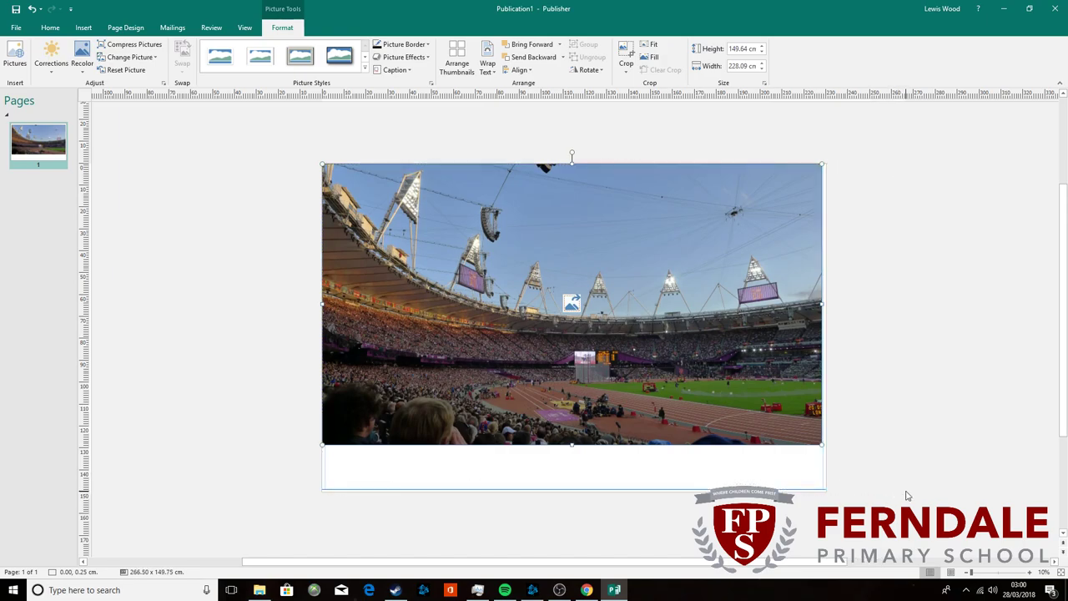
pyautogui.moveTo(822, 444); pyautogui.dragTo(905, 487)
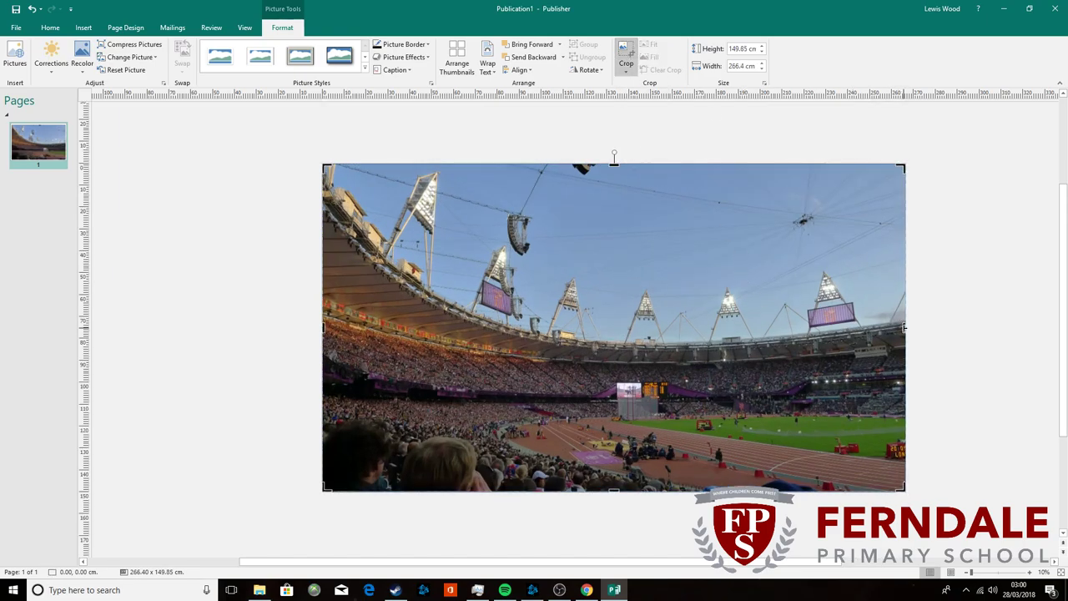
pyautogui.moveTo(905, 328); pyautogui.dragTo(795, 333)
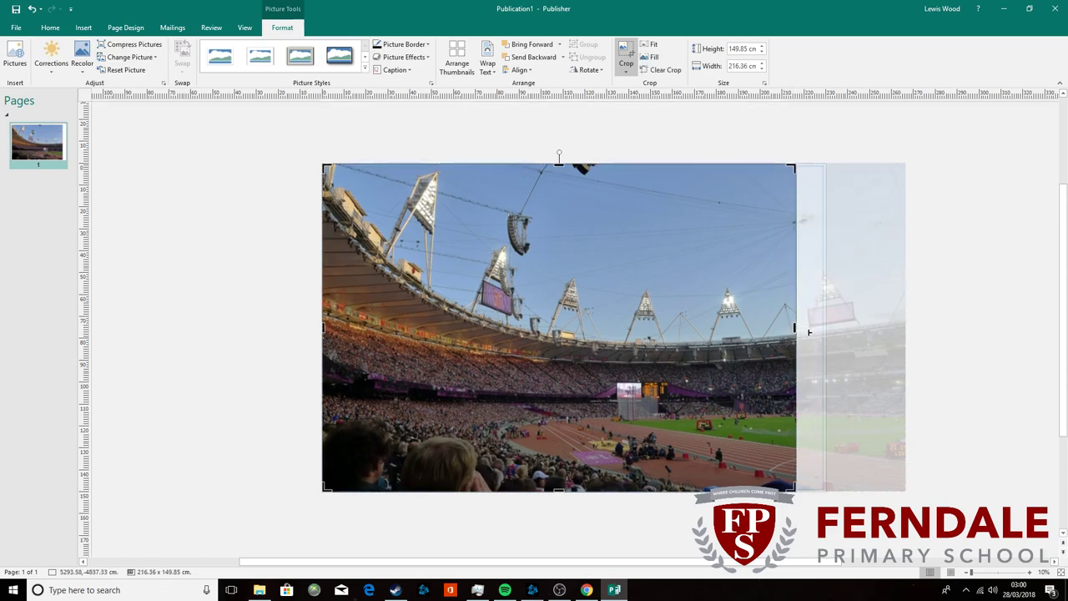
pyautogui.moveTo(795, 327); pyautogui.dragTo(821, 316)
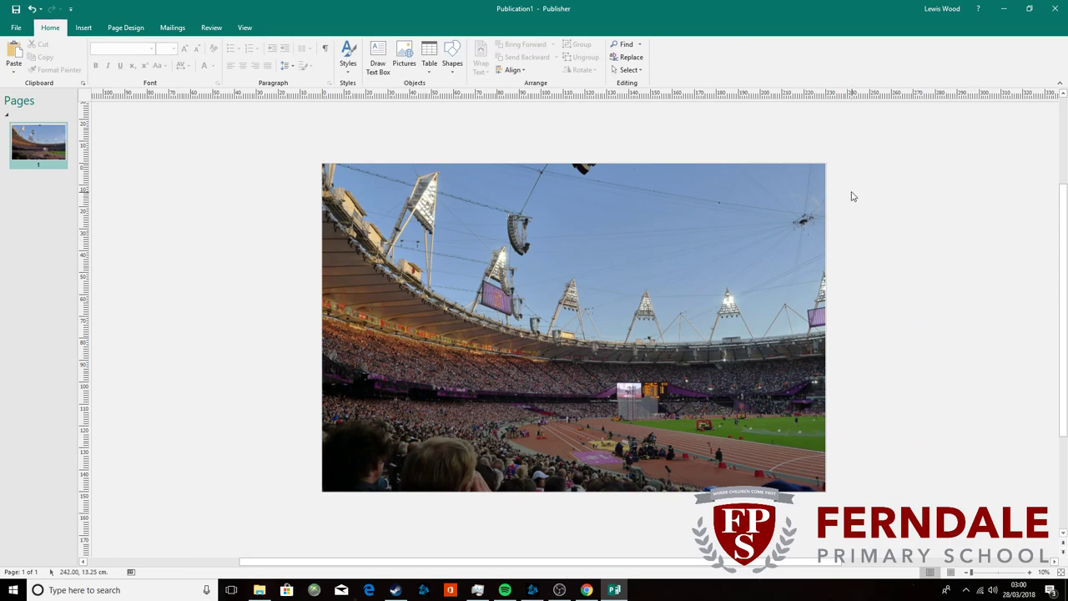
# Step: Show the print preview with the stadium page tiled across 72 sheets on the HP printer
pyautogui.click(15, 27)
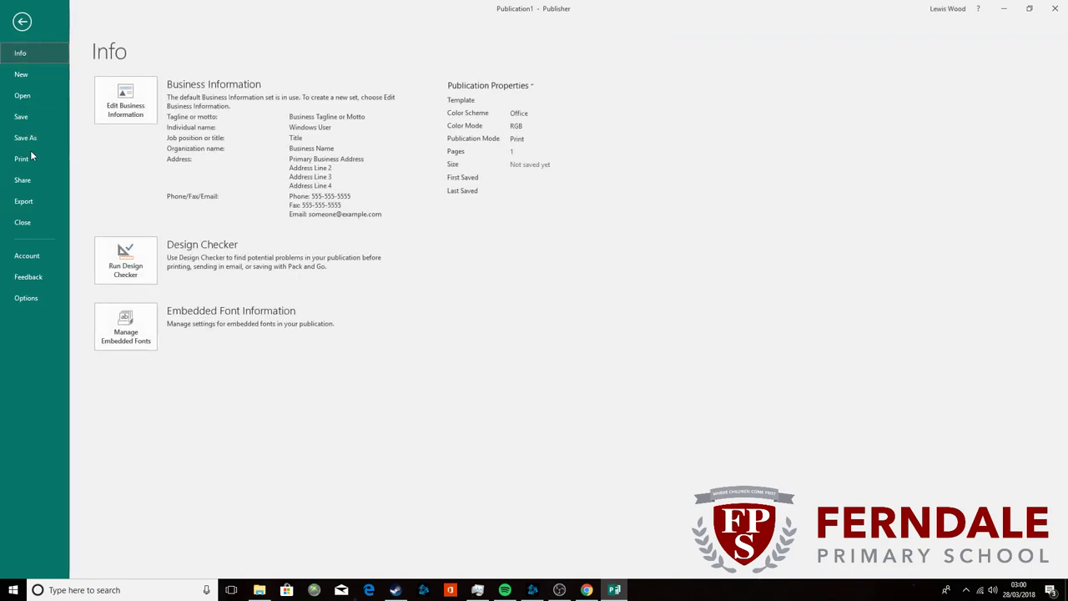
pyautogui.click(22, 158)
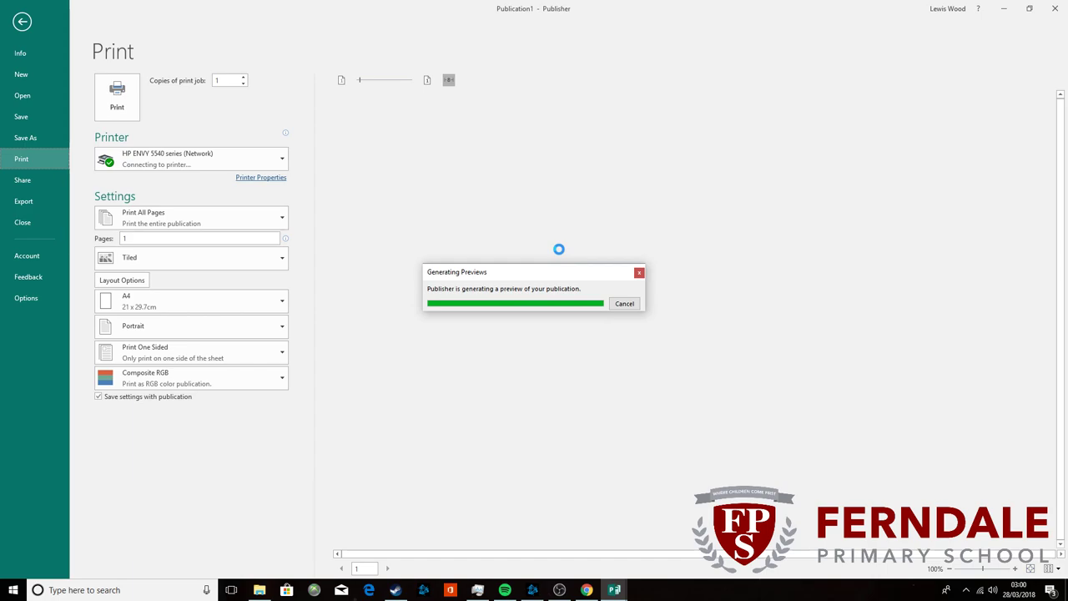
pyautogui.click(22, 20)
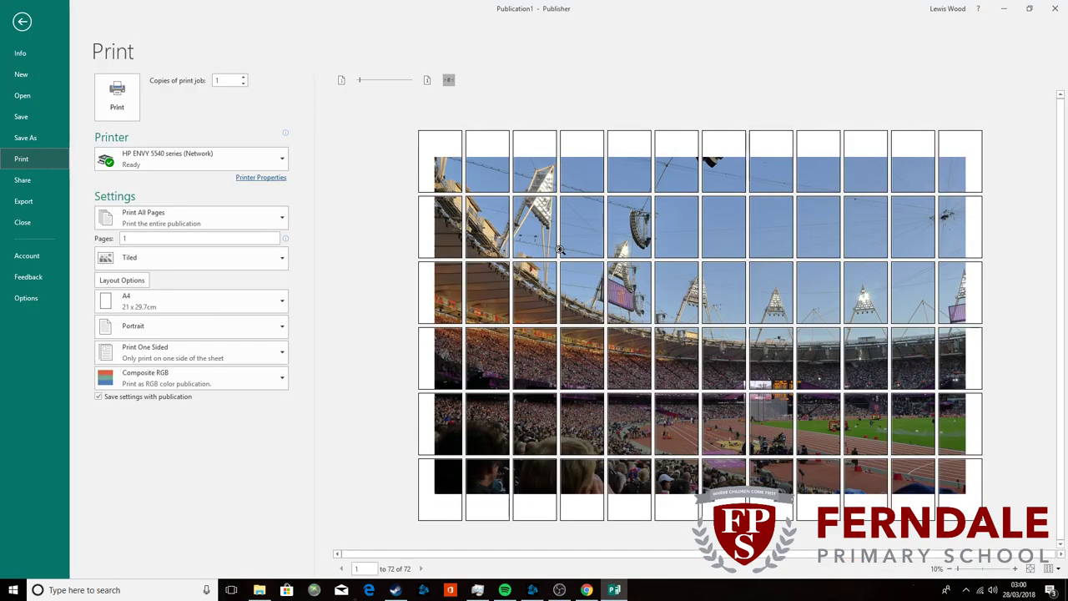
pyautogui.click(190, 301)
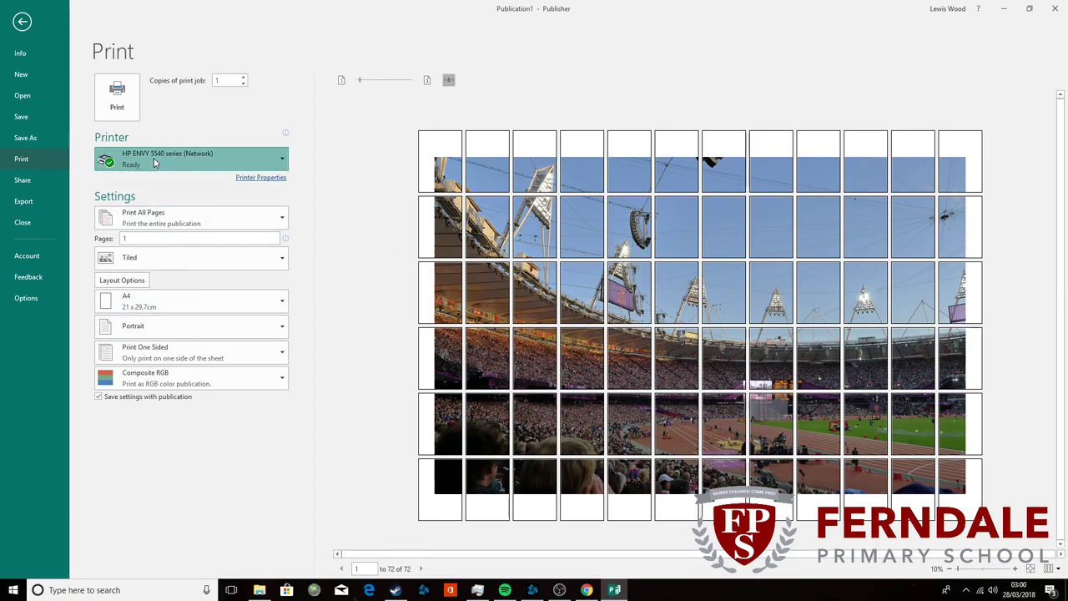
# Step: Print via Microsoft Print to PDF on A3 landscape sheets, tiling the page across 36 sheets
pyautogui.click(190, 157)
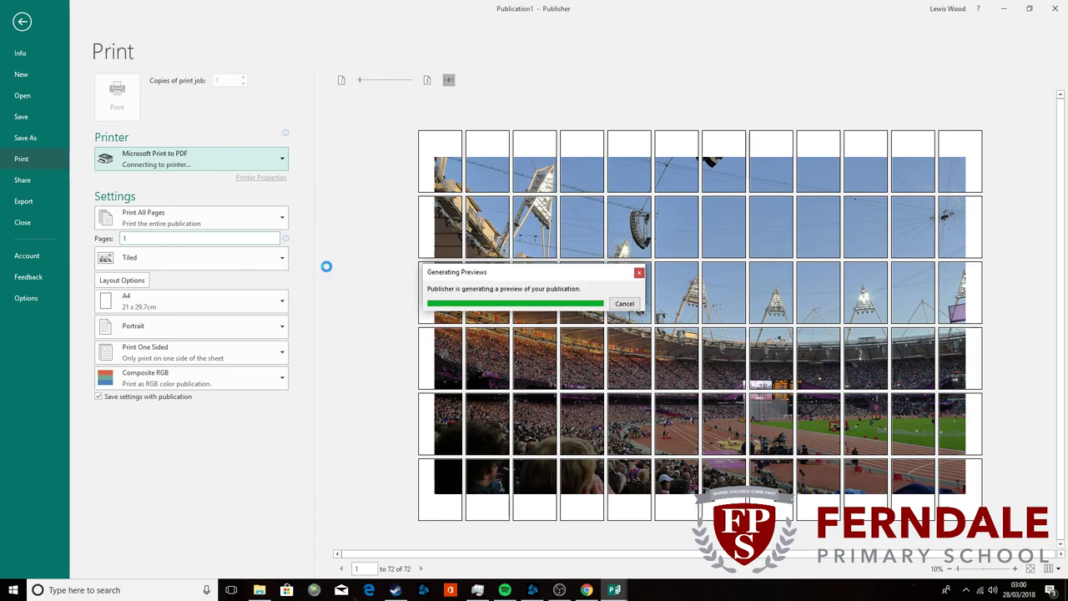
pyautogui.click(22, 21)
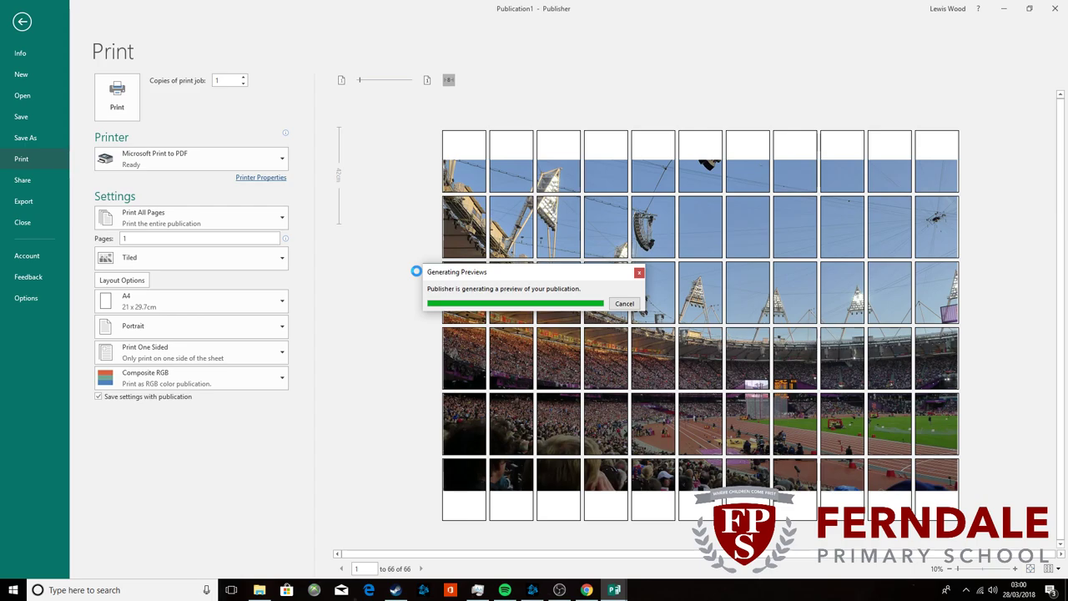
pyautogui.click(191, 300)
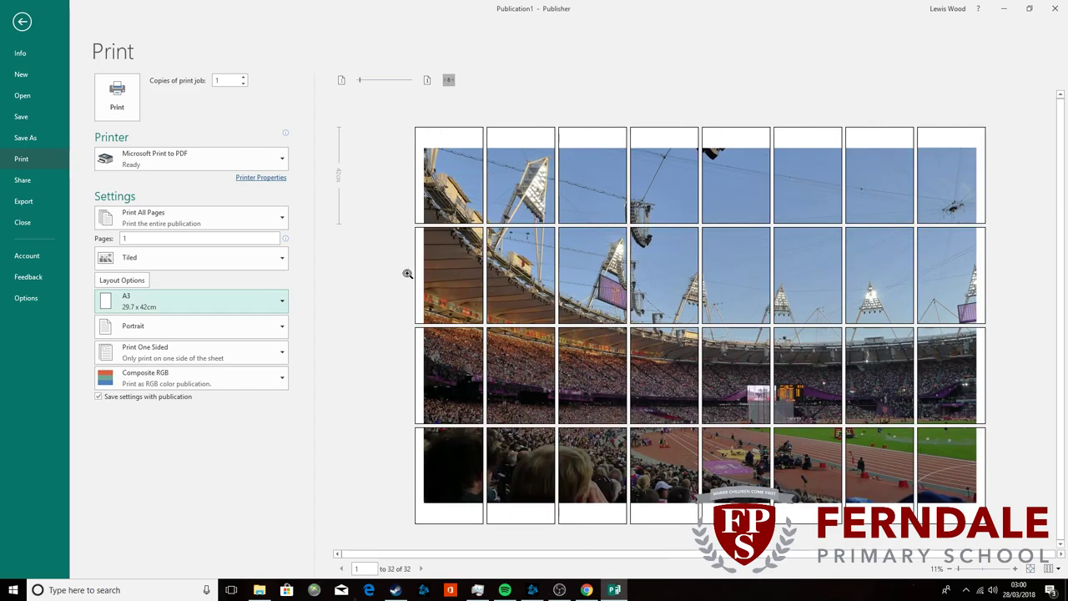
pyautogui.click(191, 325)
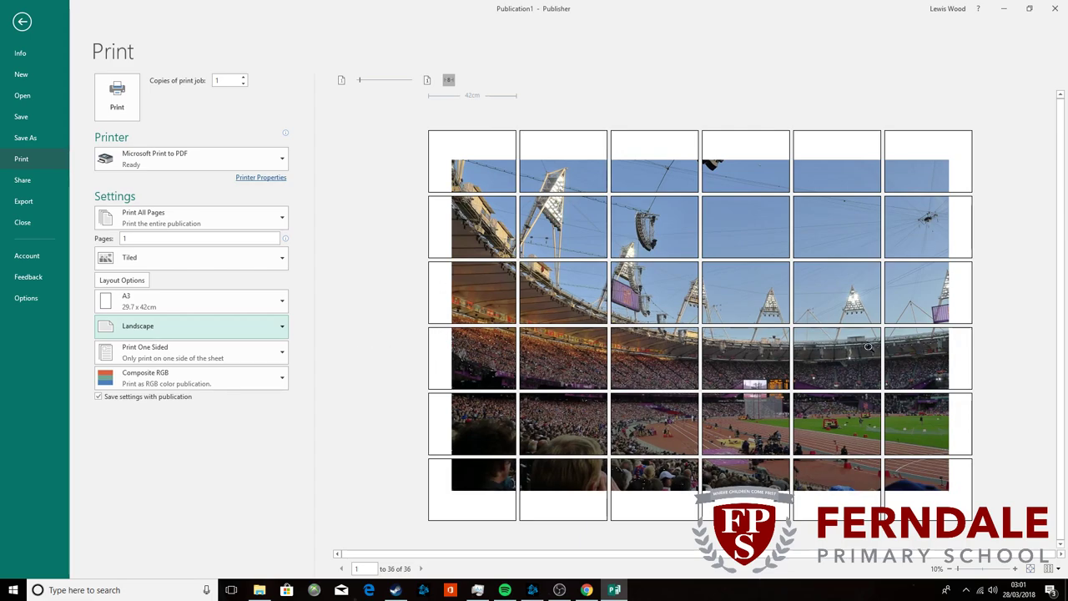
pyautogui.moveTo(815, 341)
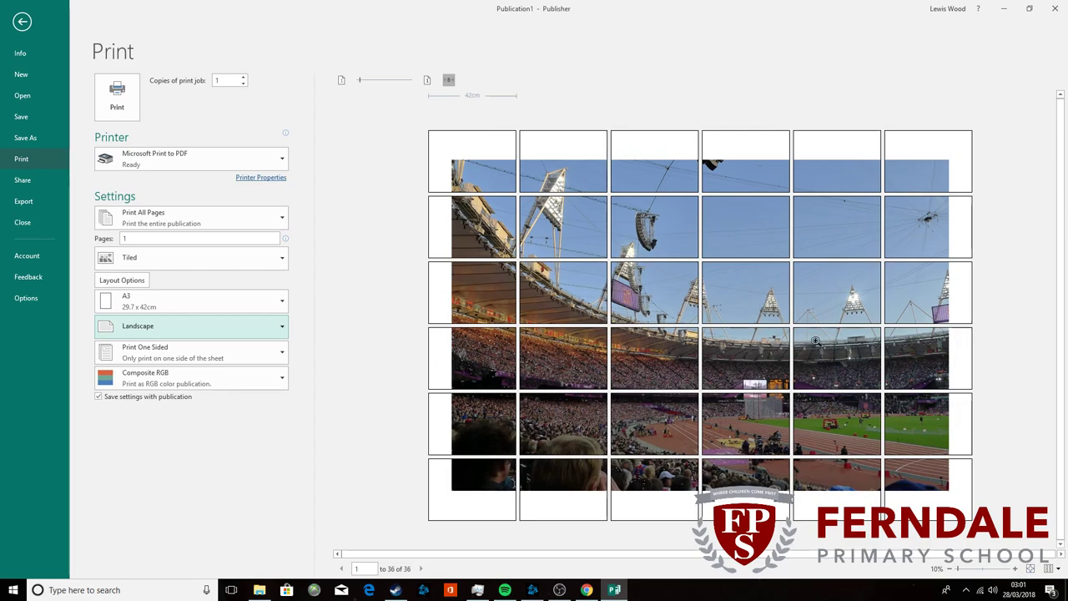
pyautogui.moveTo(598, 274)
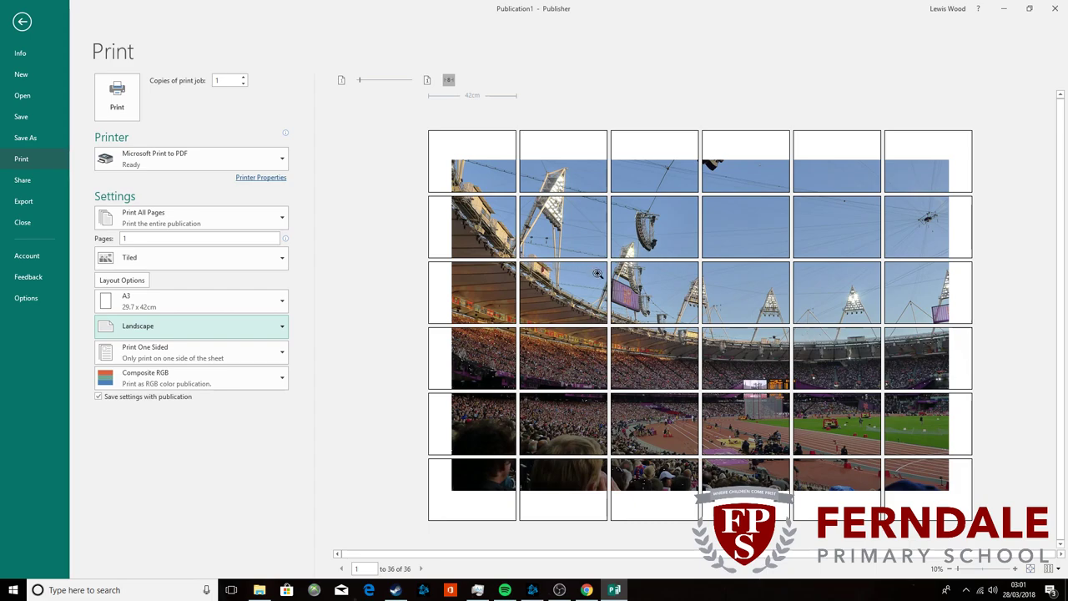
pyautogui.moveTo(450, 291)
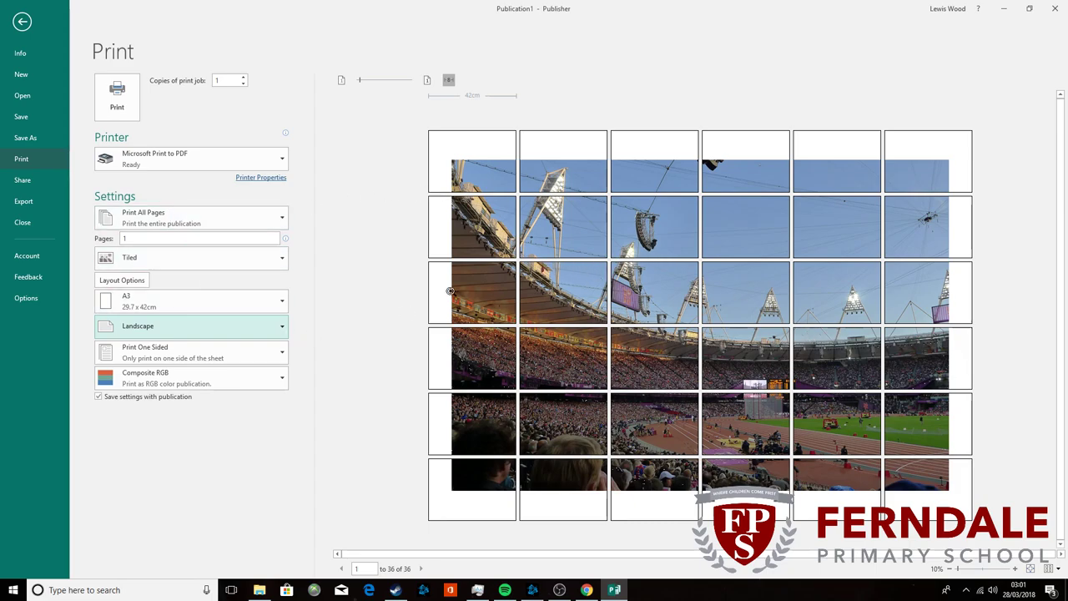
pyautogui.moveTo(444, 340)
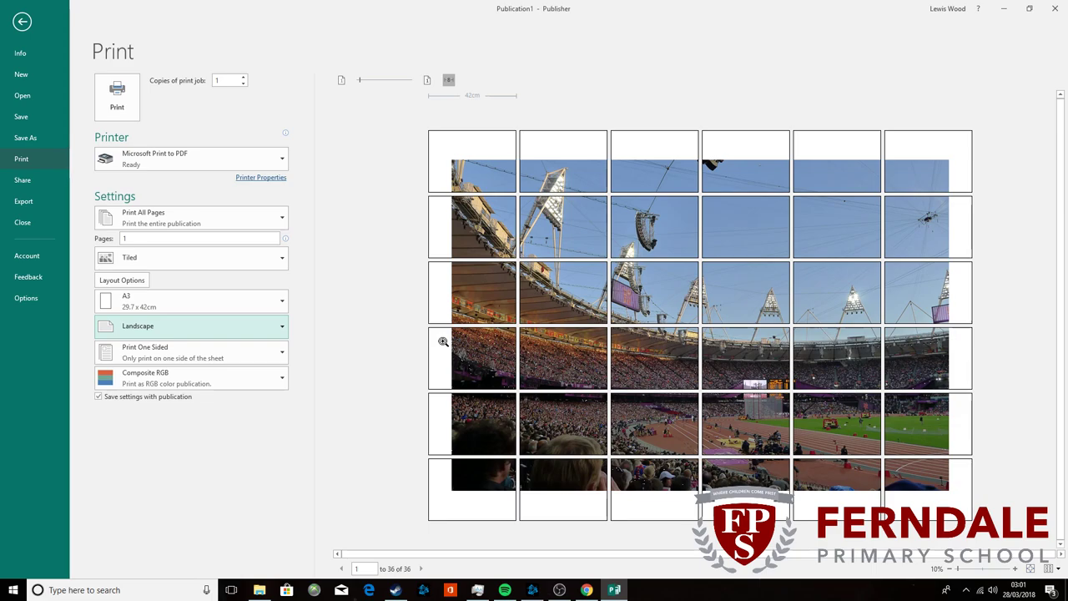